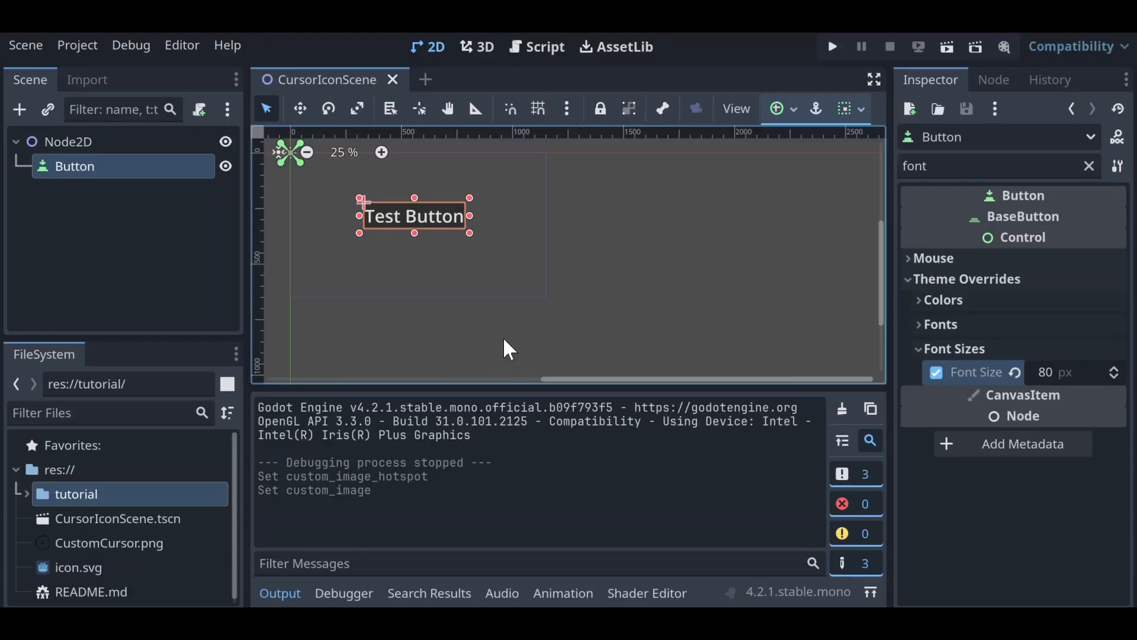
pyautogui.moveTo(220, 255)
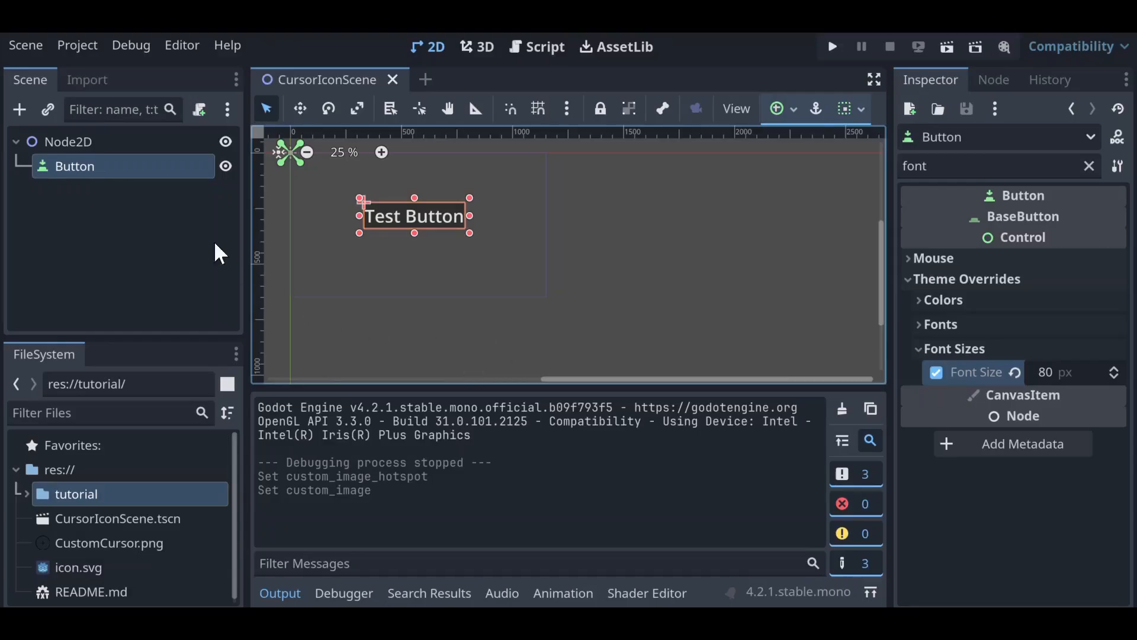
pyautogui.moveTo(439, 243)
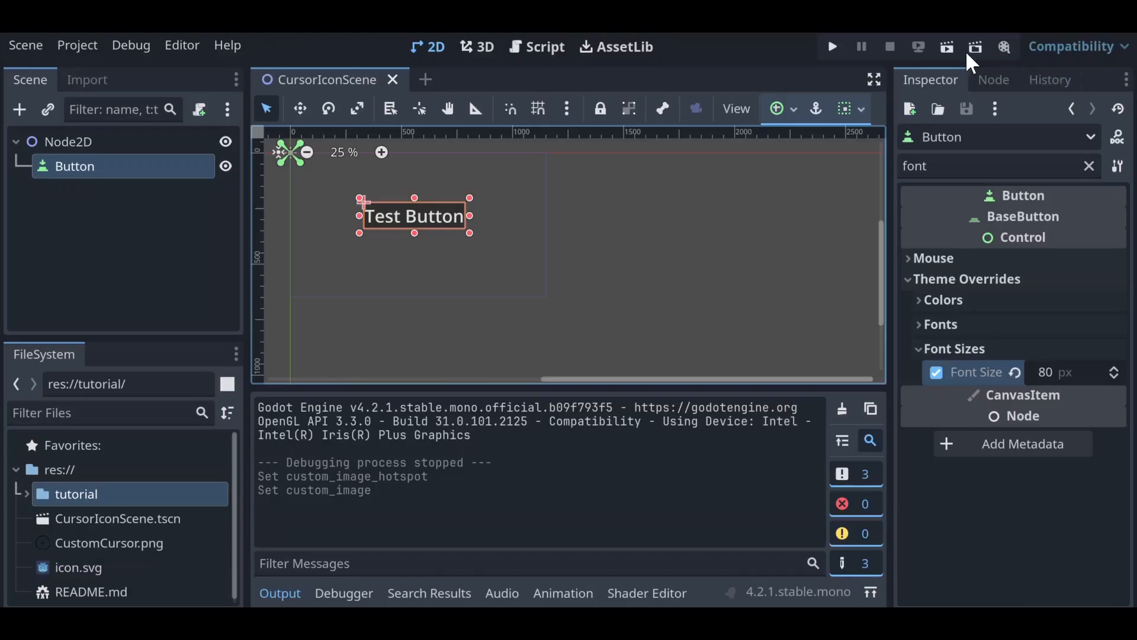
# - Stop the test run and bring up Project Settings on the Display > Mouse Cursor section
pyautogui.click(831, 46)
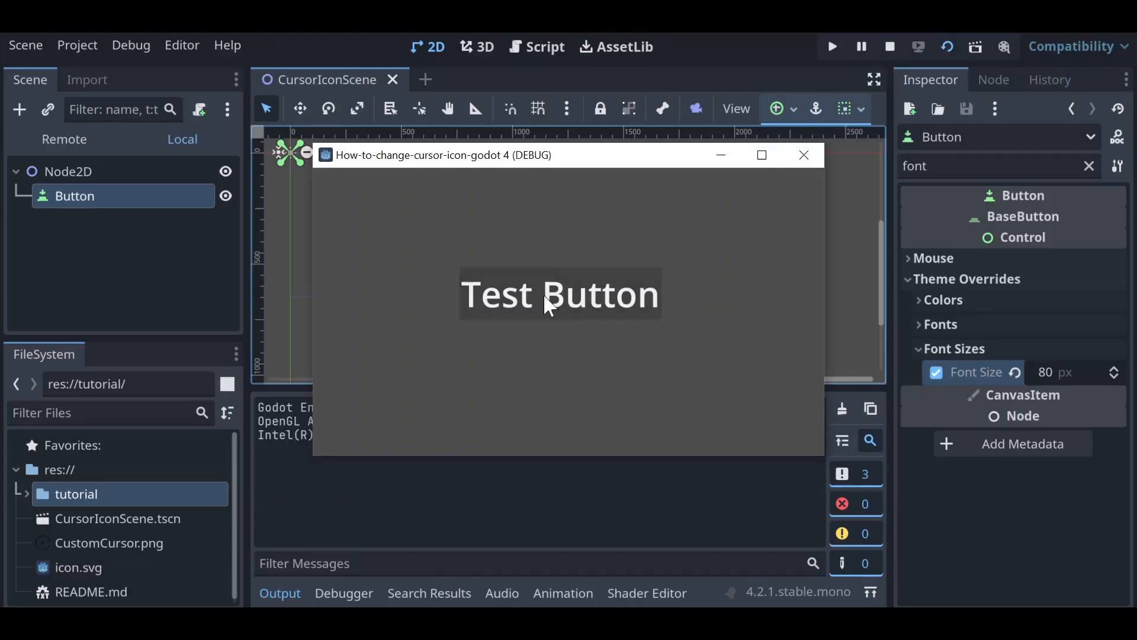
pyautogui.moveTo(553, 355)
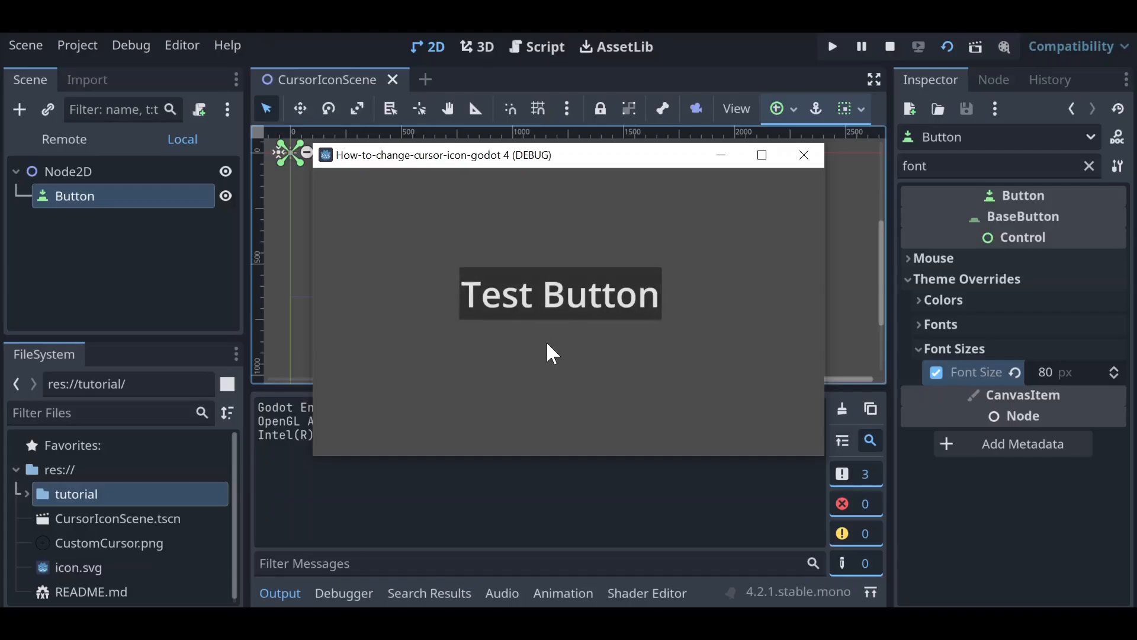
pyautogui.moveTo(537, 331)
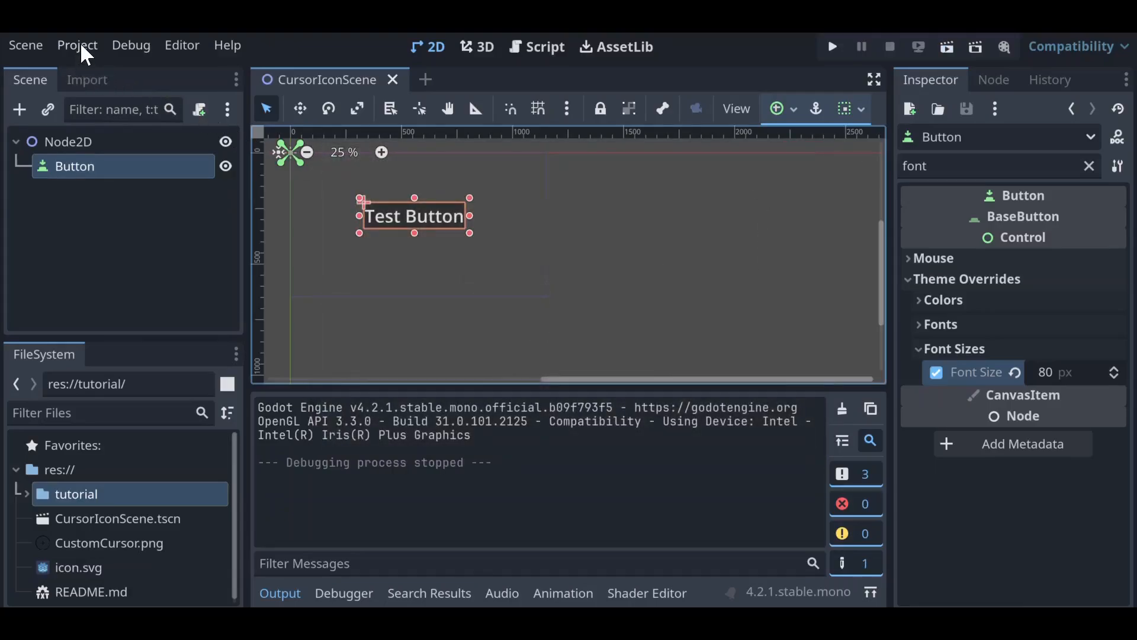
pyautogui.click(77, 45)
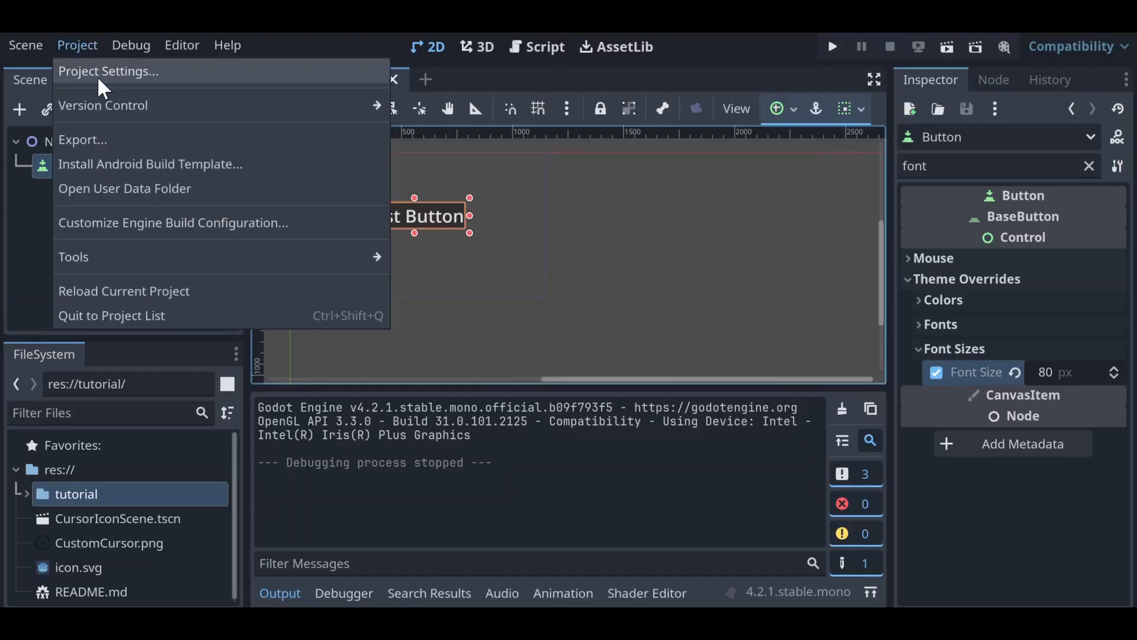
pyautogui.click(109, 71)
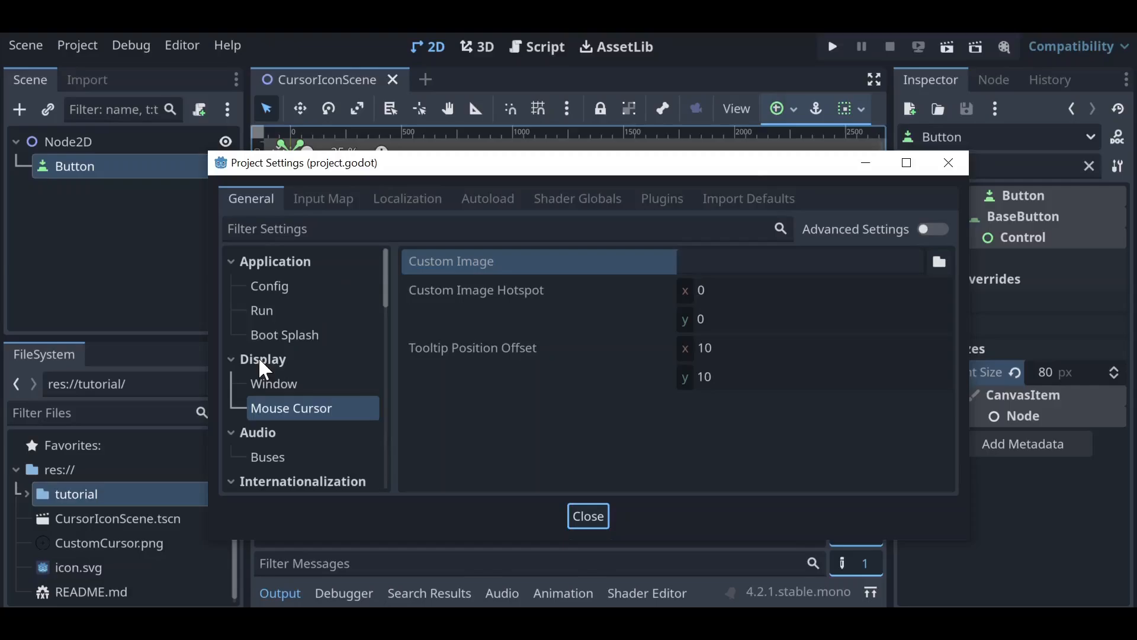
pyautogui.moveTo(294, 416)
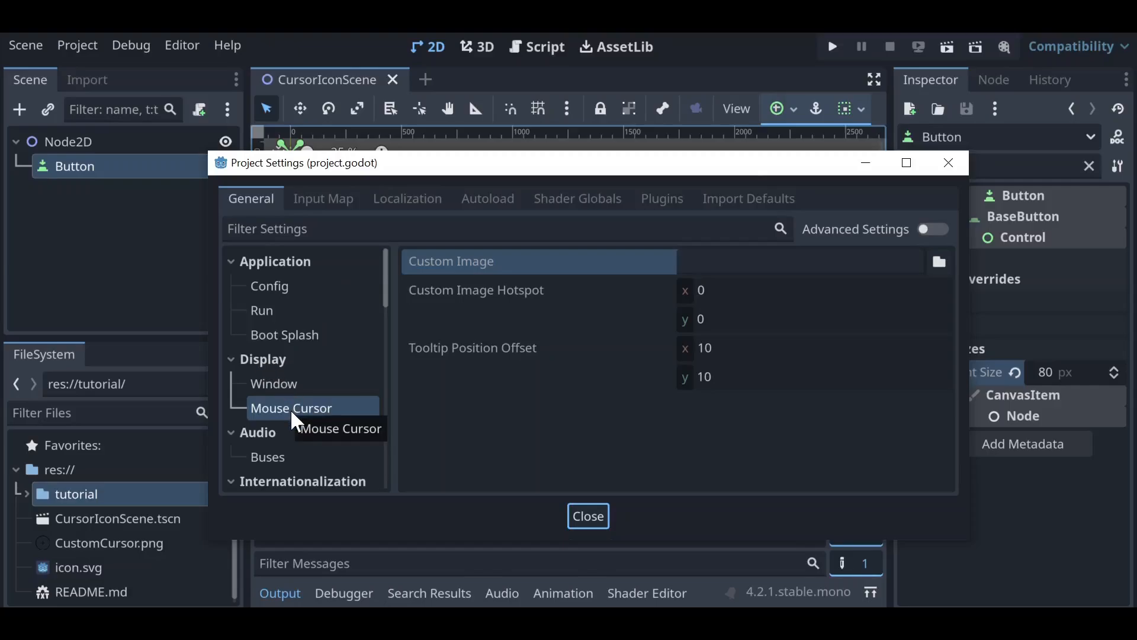
pyautogui.moveTo(472, 280)
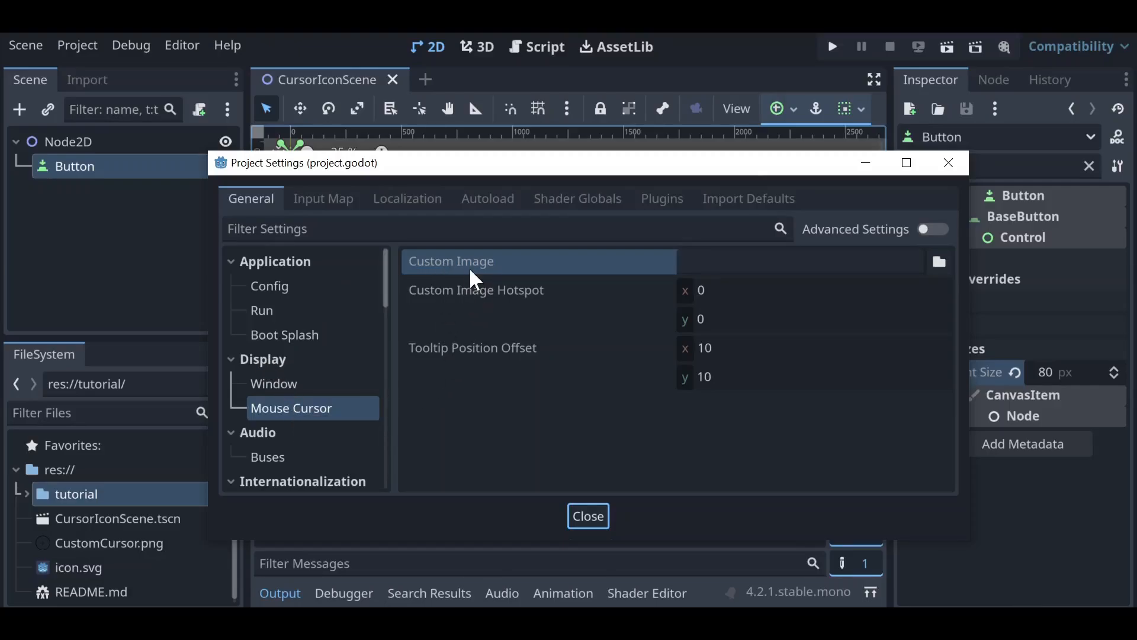
pyautogui.moveTo(476, 289)
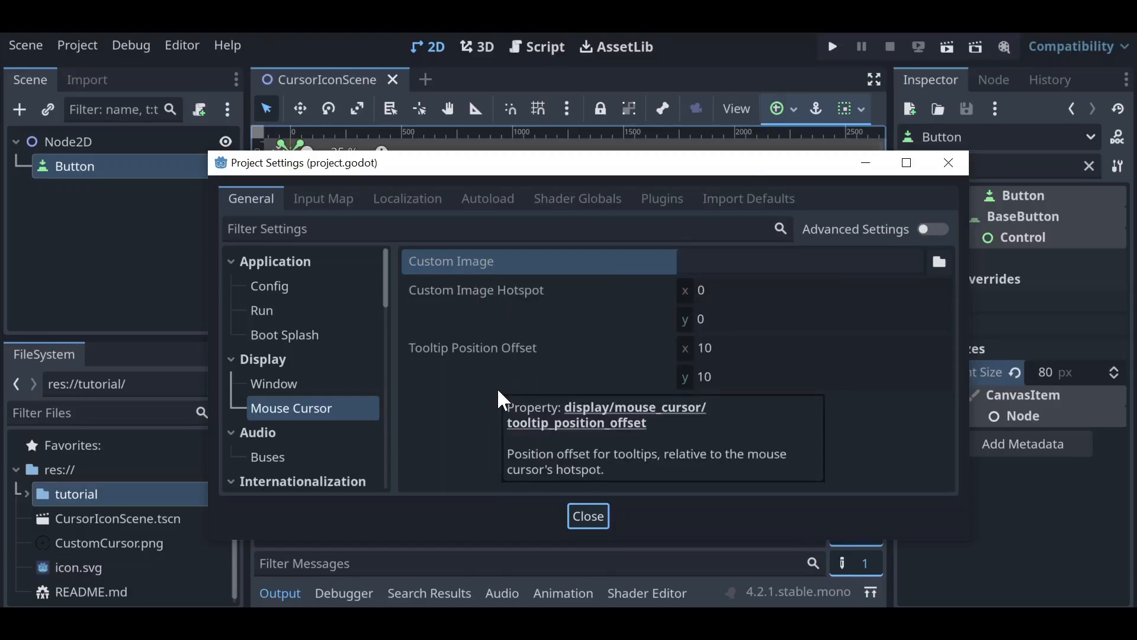
pyautogui.moveTo(492, 417)
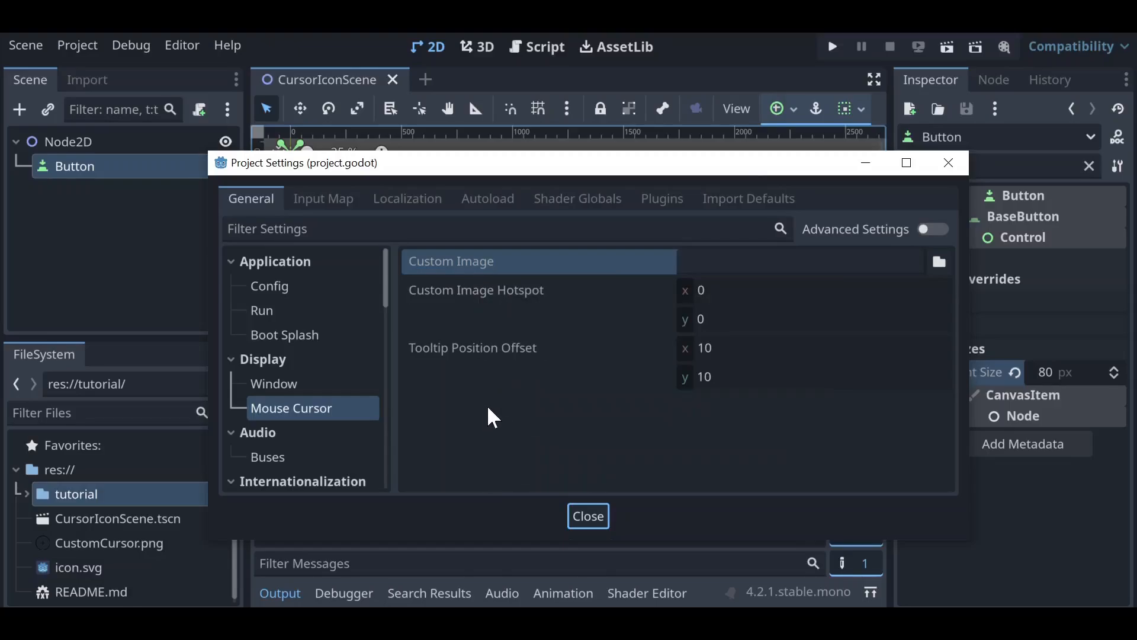
pyautogui.moveTo(519, 272)
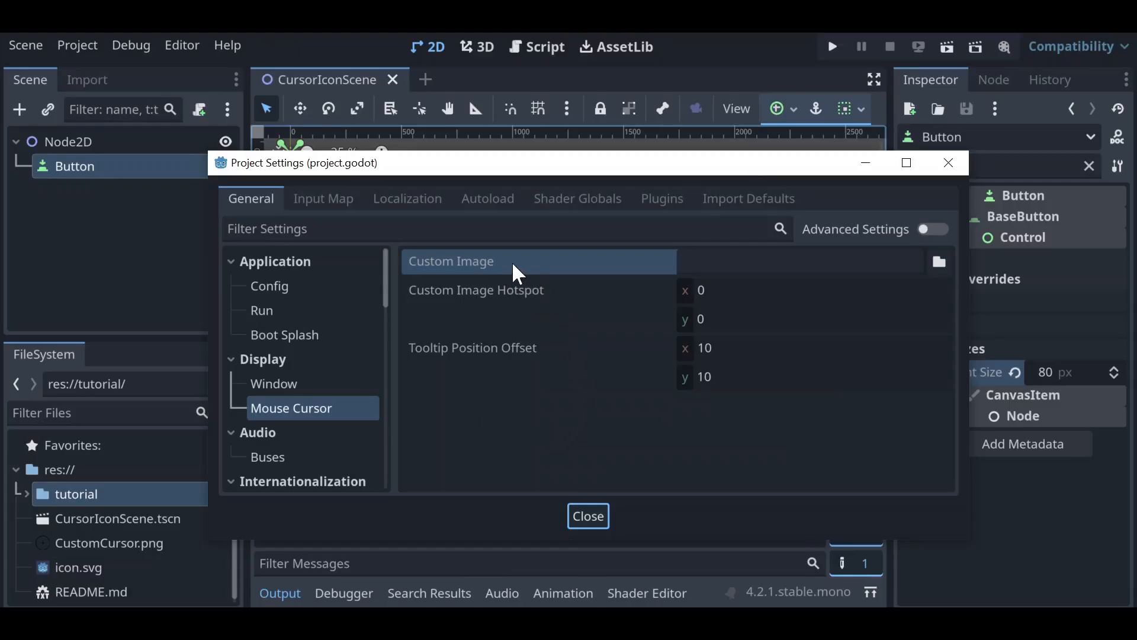
pyautogui.moveTo(509, 305)
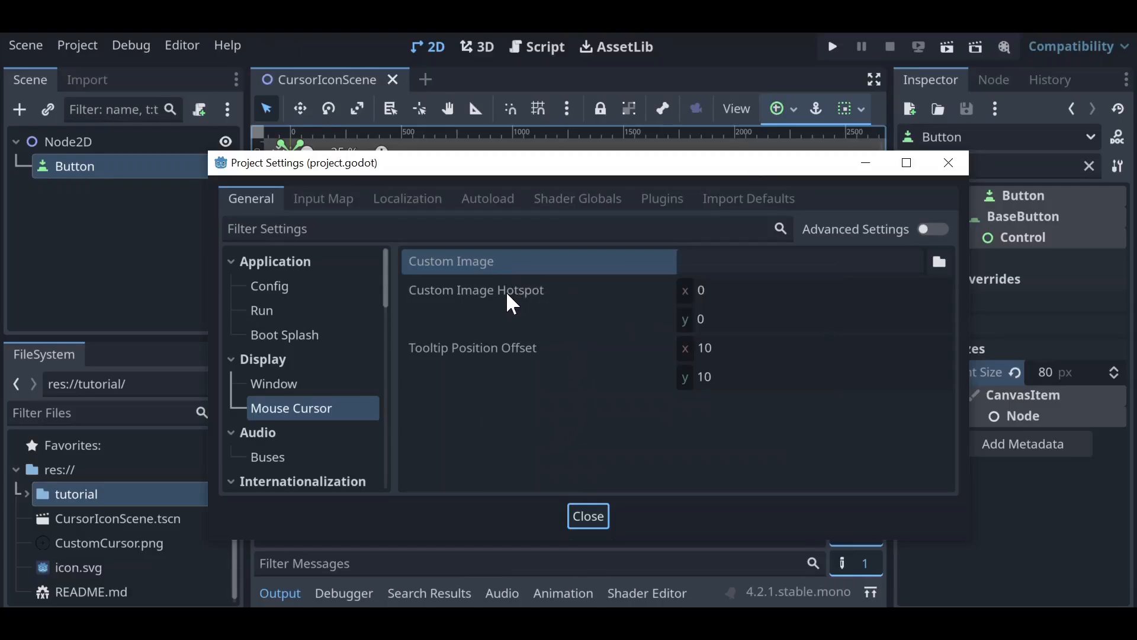
pyautogui.moveTo(536, 448)
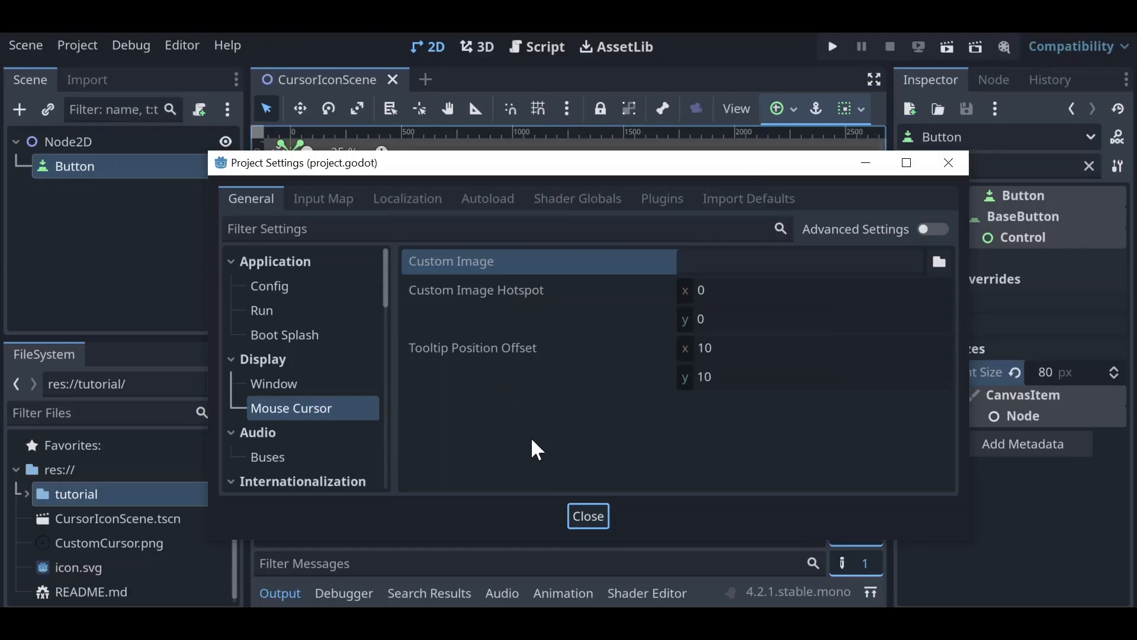
pyautogui.moveTo(141, 556)
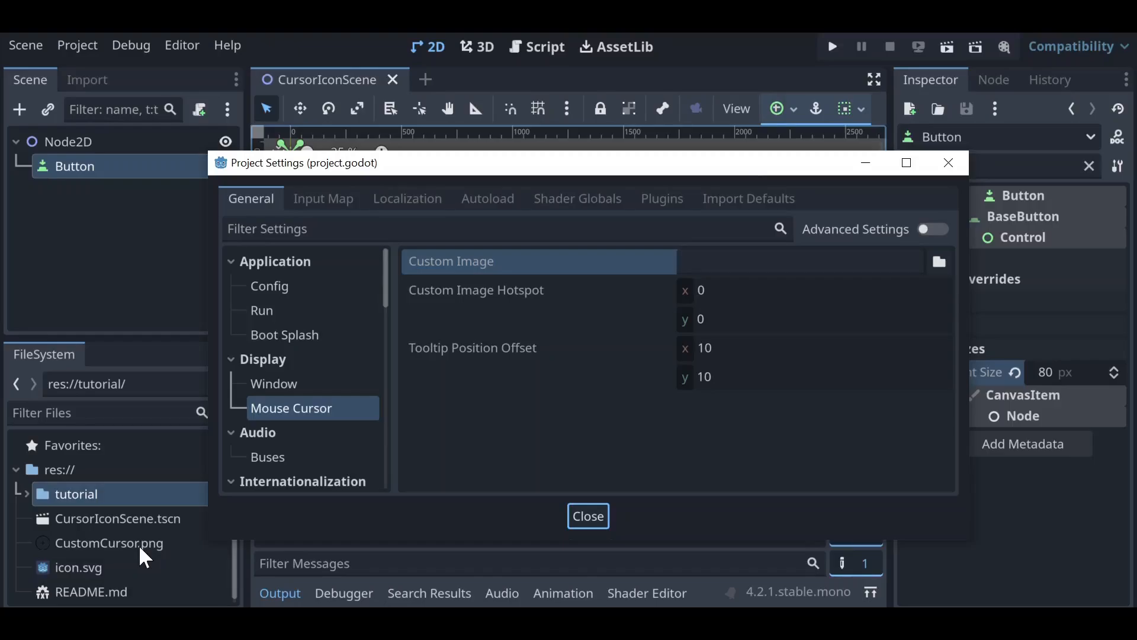
pyautogui.moveTo(467, 264)
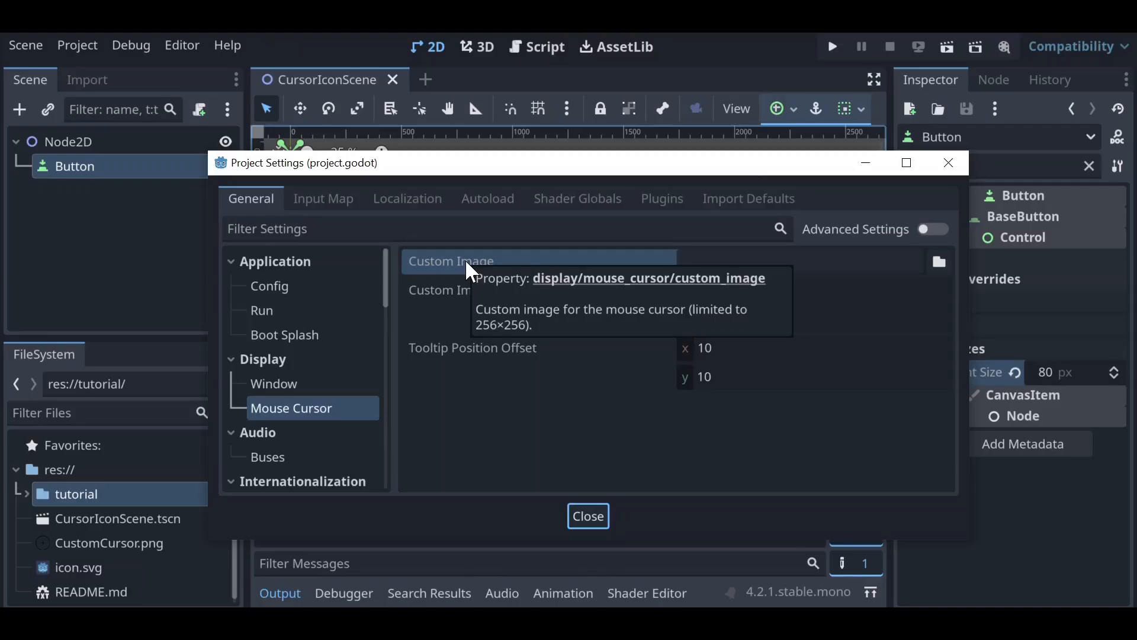
pyautogui.moveTo(466, 300)
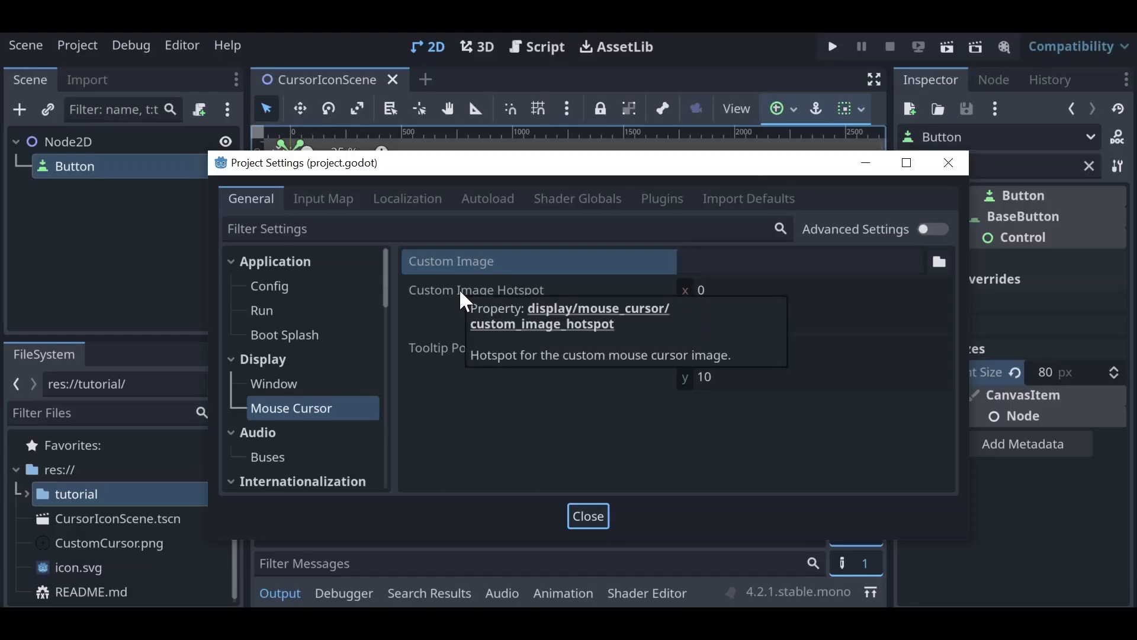
pyautogui.moveTo(471, 414)
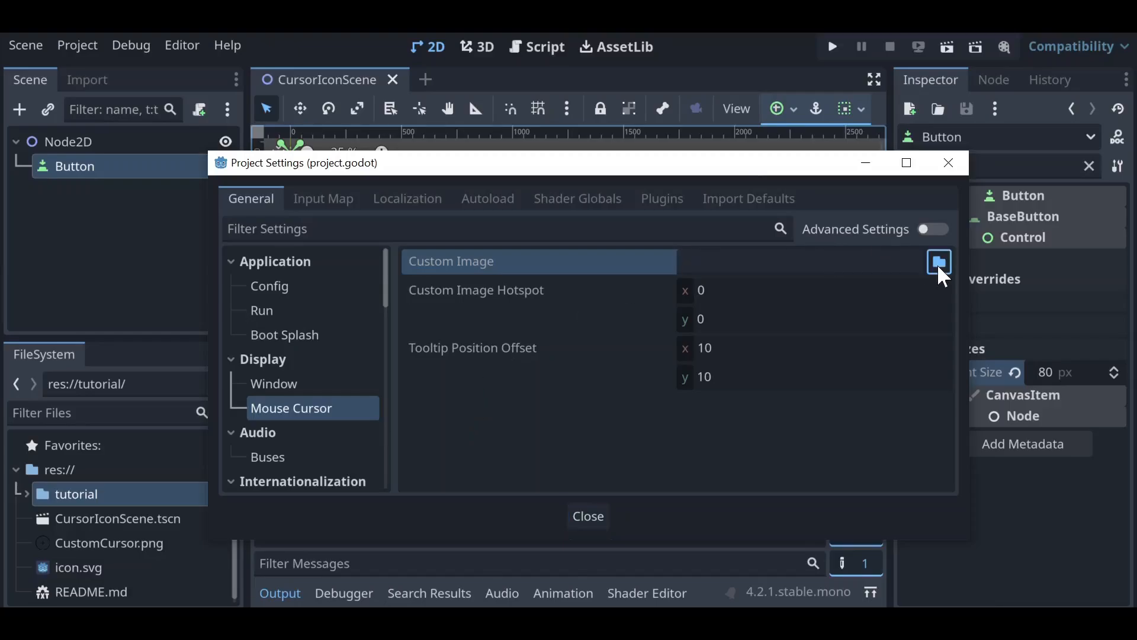
# - Choose CustomCursor.png as the Custom Image for the project's mouse cursor
pyautogui.click(938, 260)
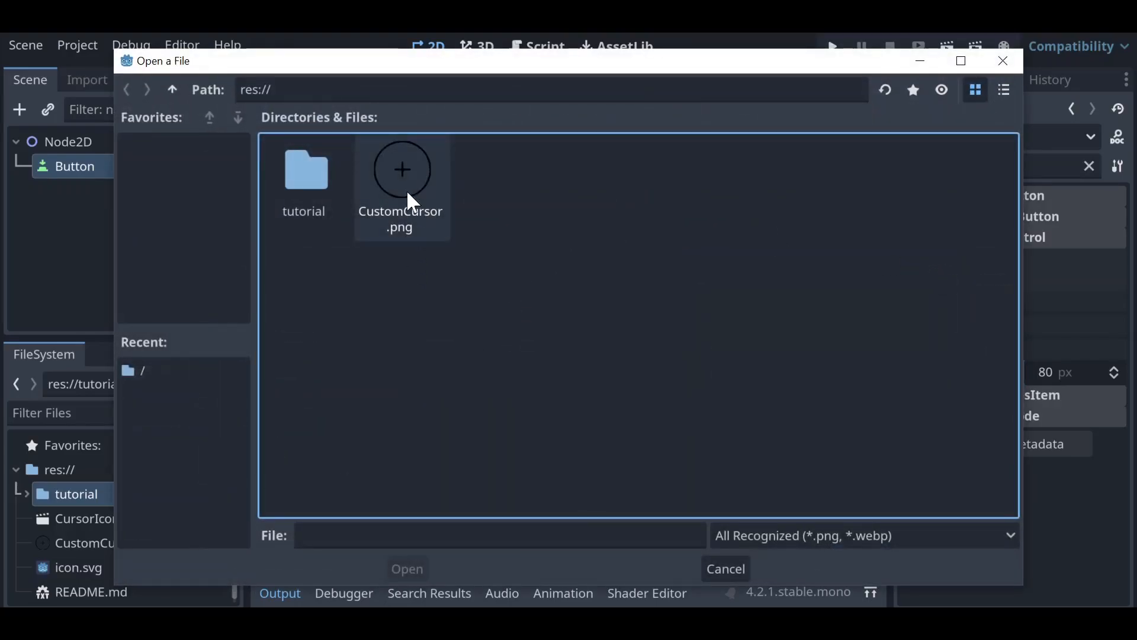
pyautogui.click(400, 170)
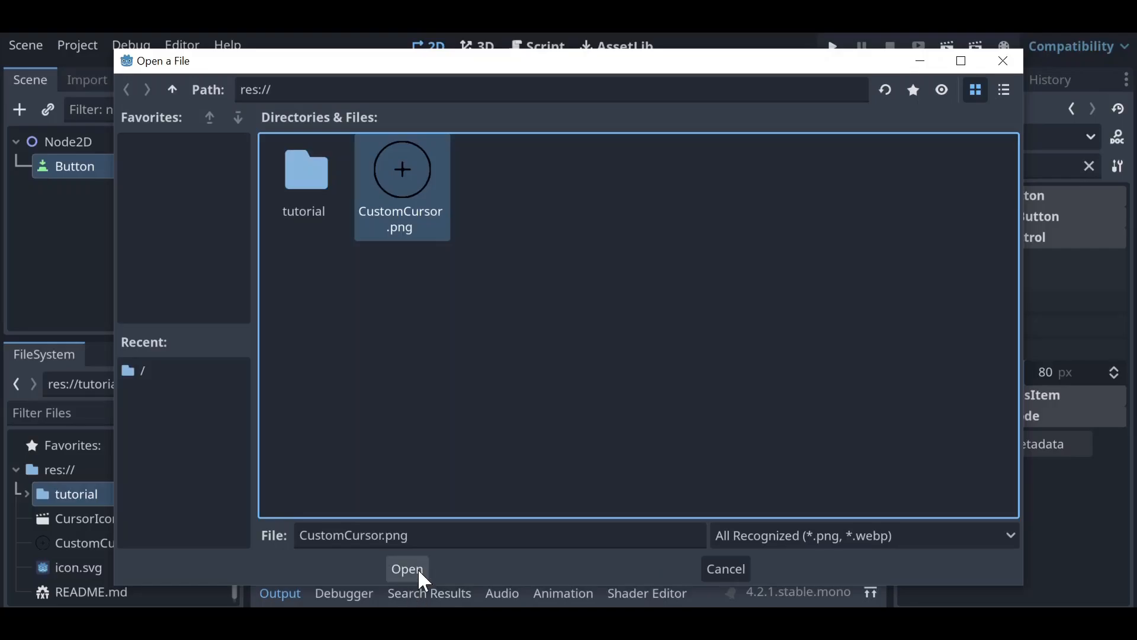
pyautogui.click(405, 569)
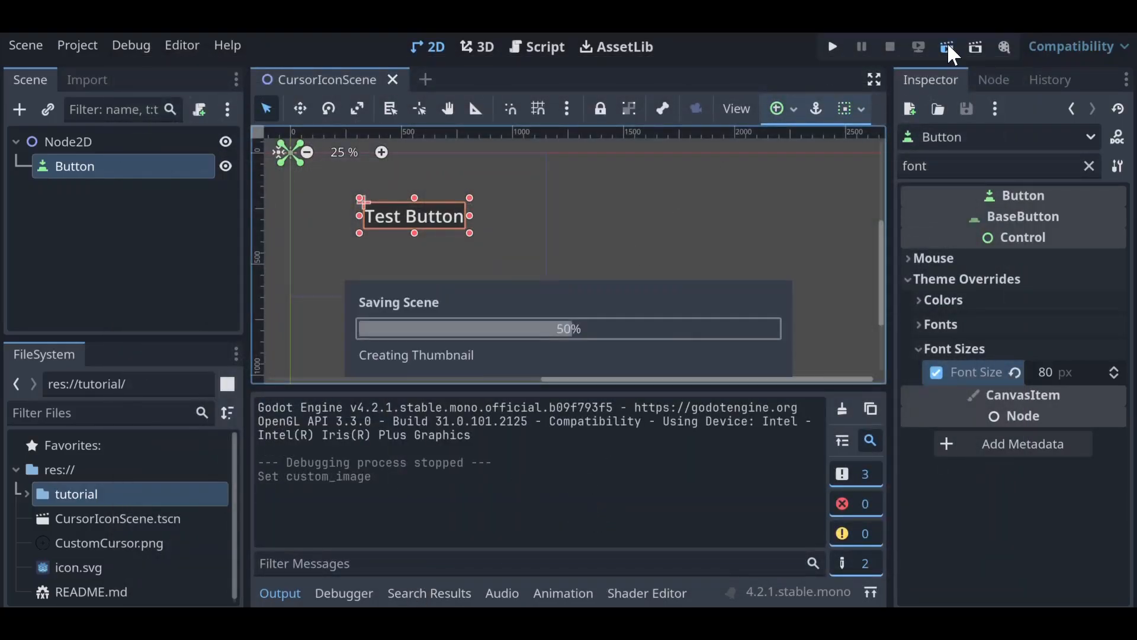
# - Run the scene to see the crosshair cursor over the Test Button
pyautogui.click(831, 46)
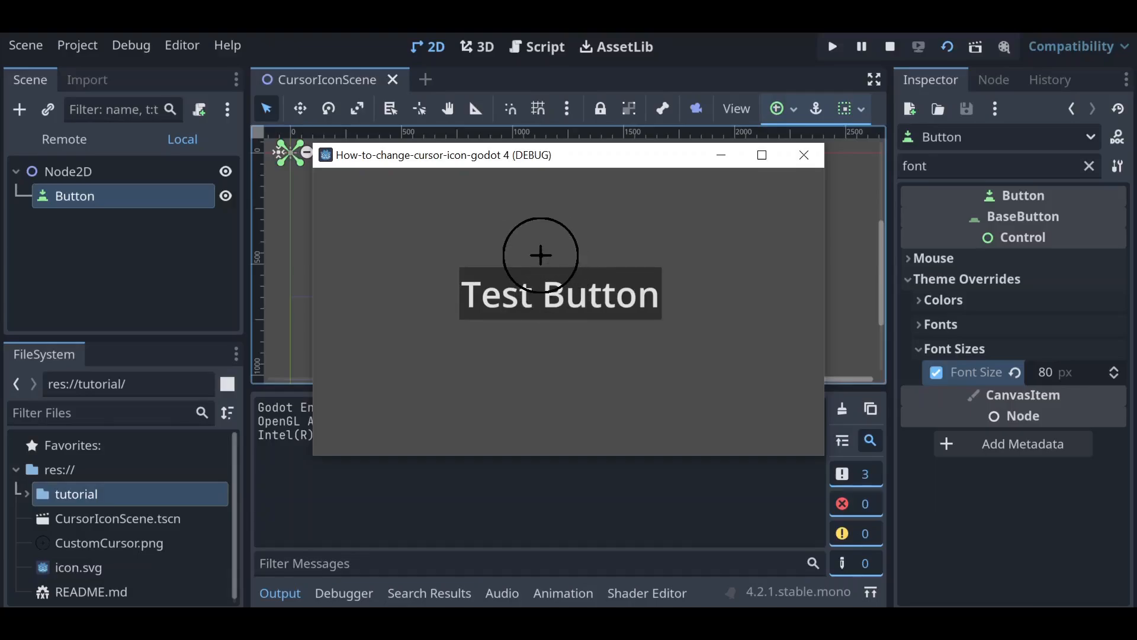
pyautogui.moveTo(570, 286)
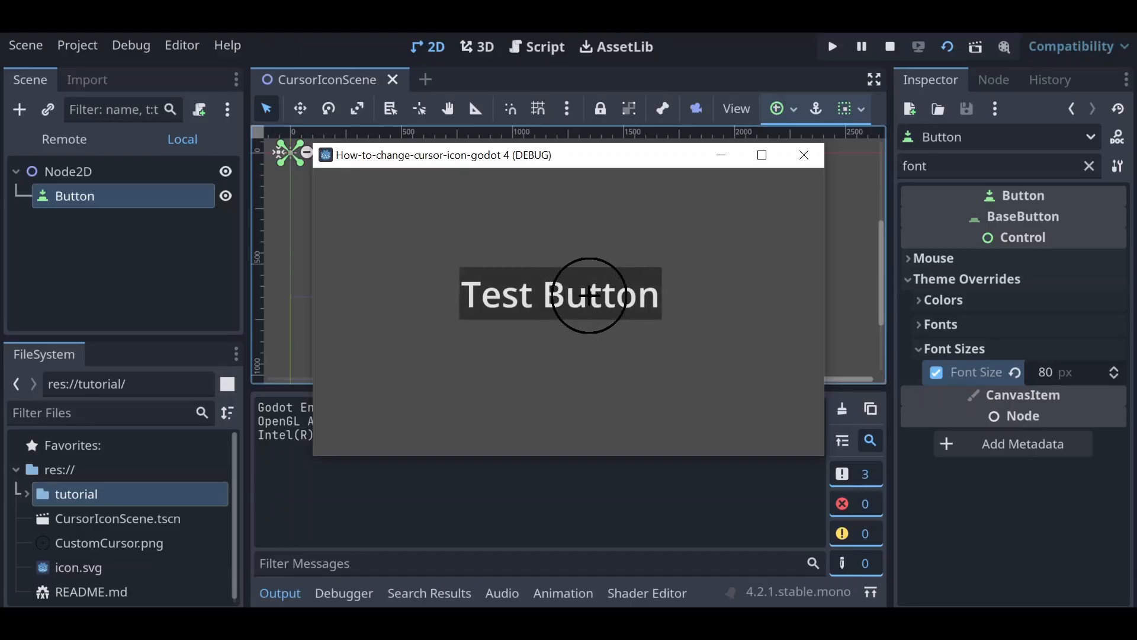
pyautogui.moveTo(581, 286)
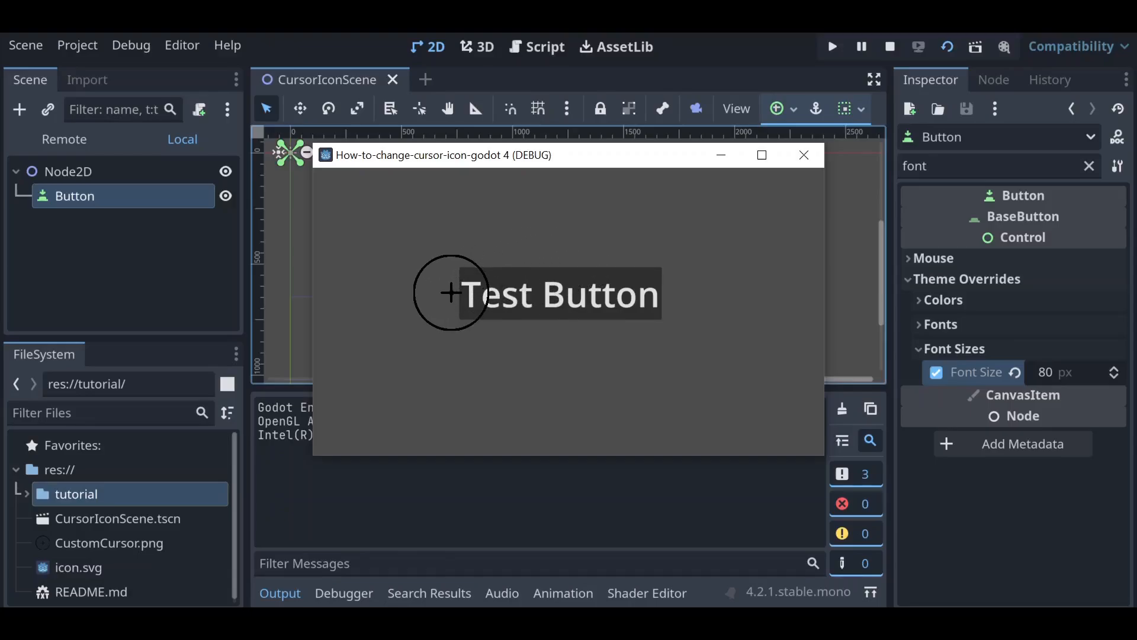
pyautogui.moveTo(641, 164)
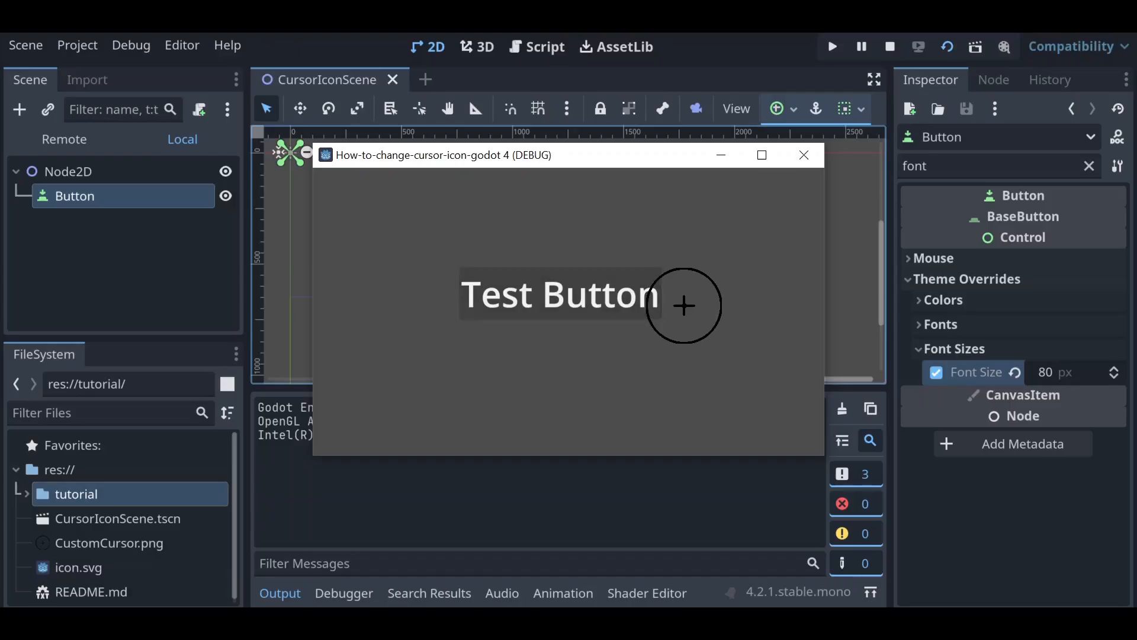
pyautogui.moveTo(687, 165)
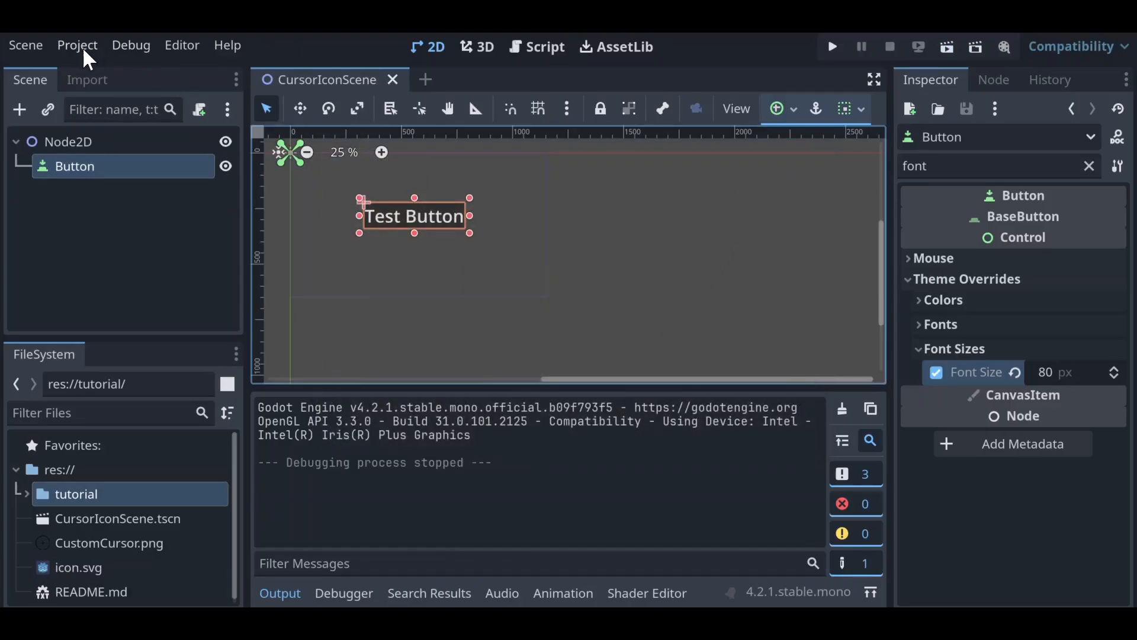
# - Set the Custom Image Hotspot to 64, 64 in the Mouse Cursor settings
pyautogui.click(77, 45)
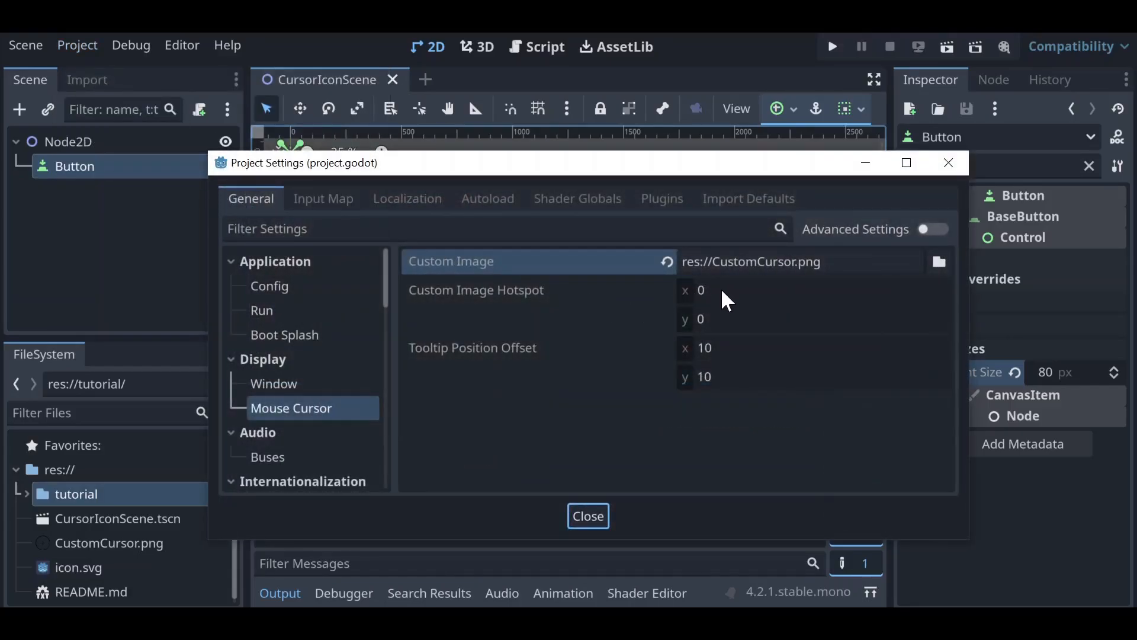
pyautogui.click(725, 290)
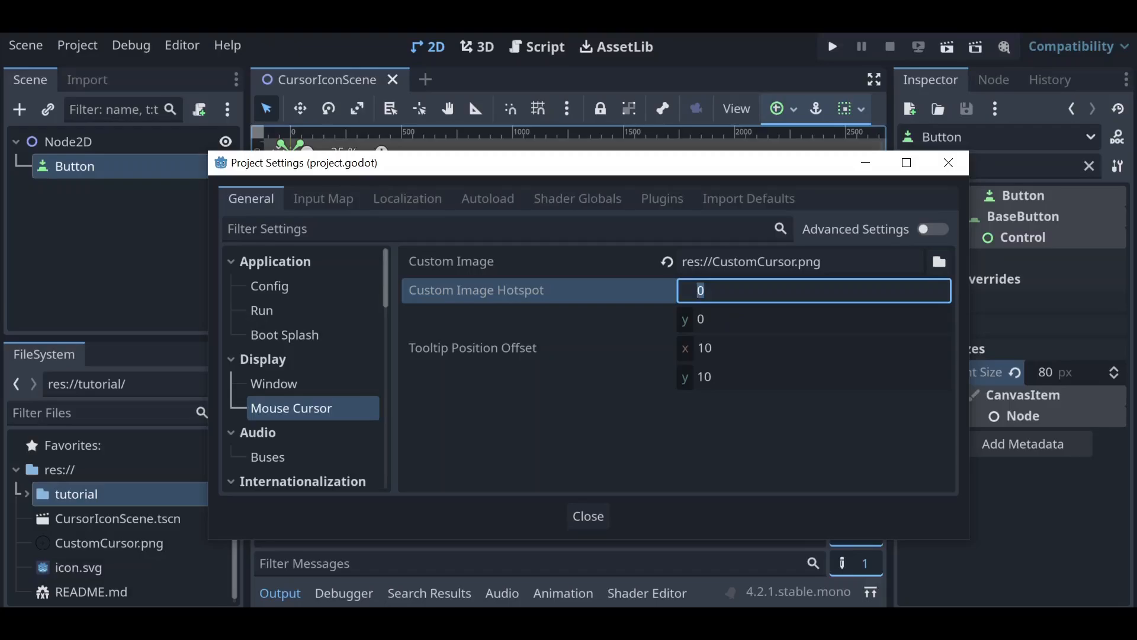
pyautogui.write('664')
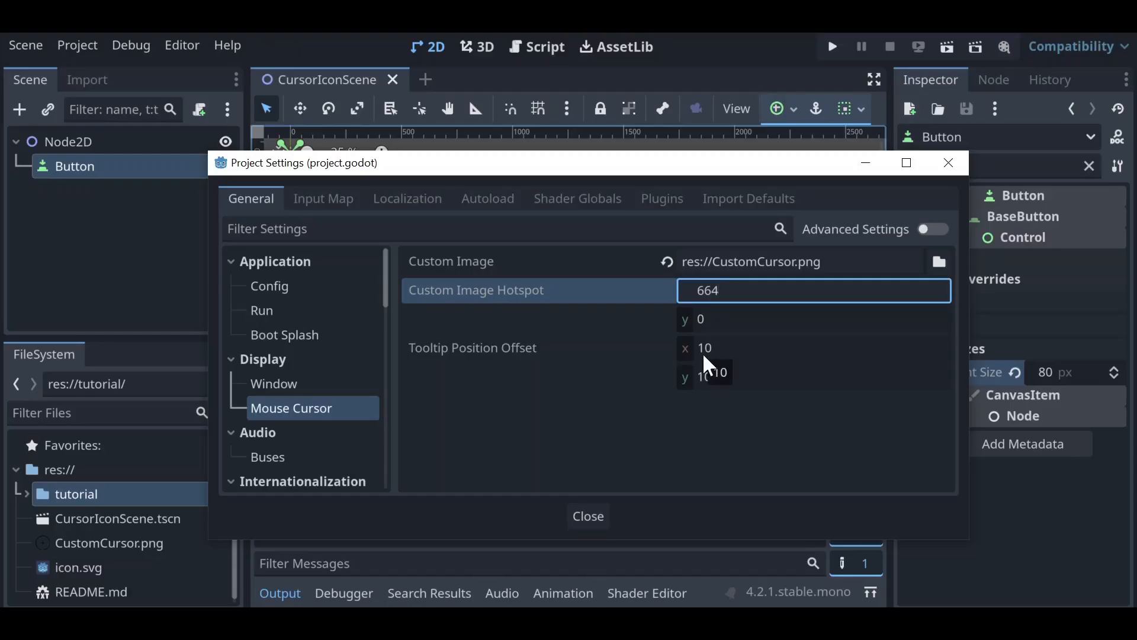
pyautogui.press('Backspace')
pyautogui.write('64')
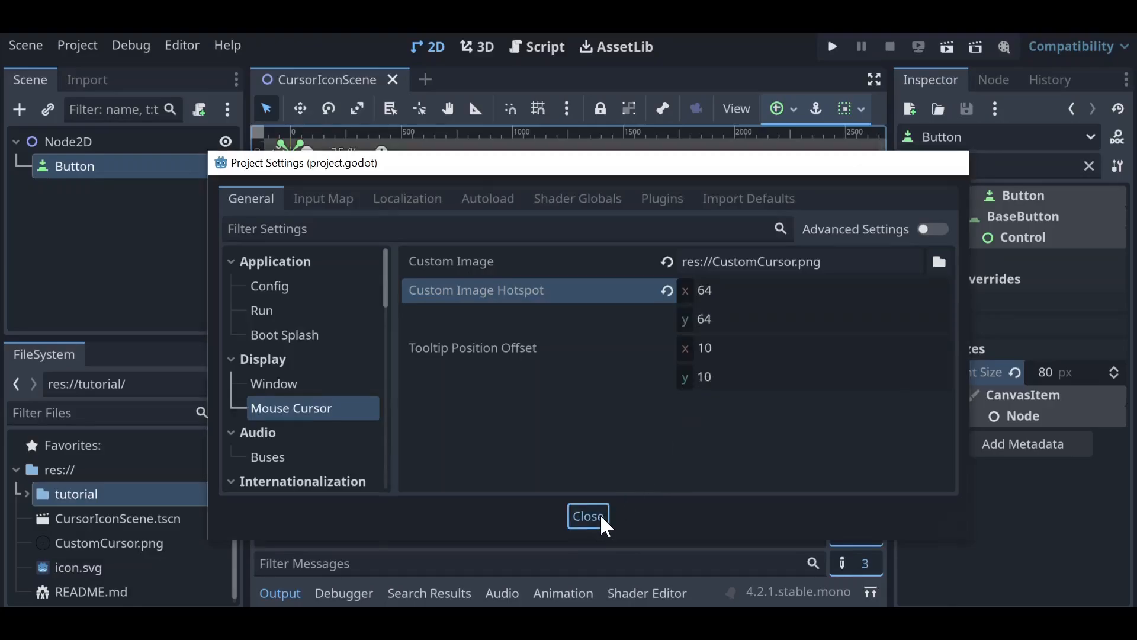
# - Leave Project Settings, run the scene with the recentred crosshair, then stop the game
pyautogui.click(587, 515)
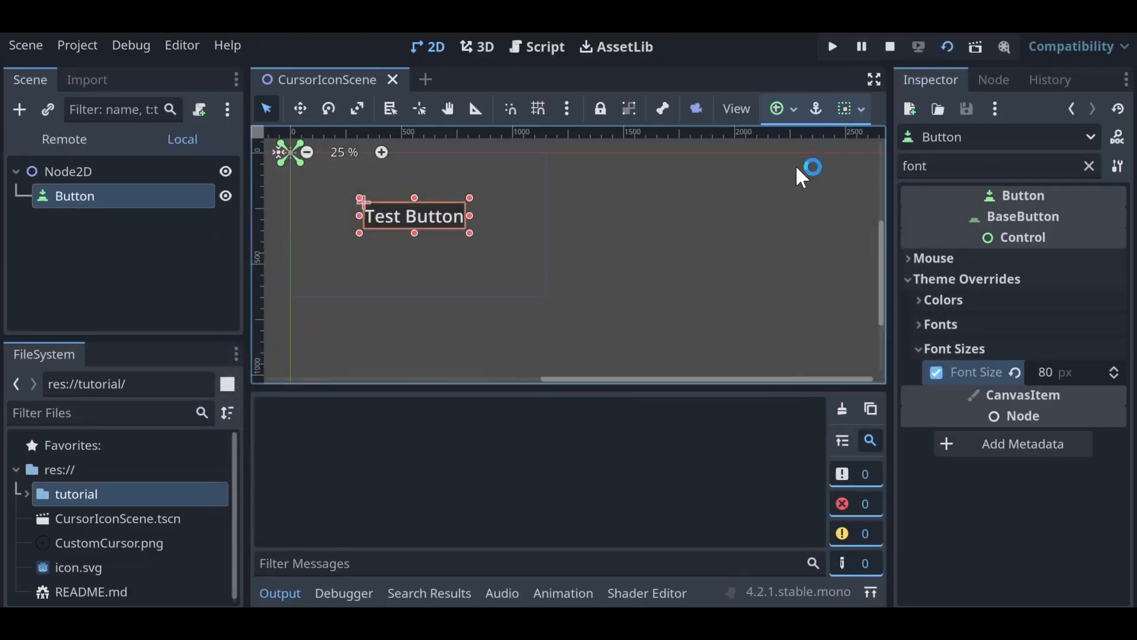
pyautogui.click(831, 46)
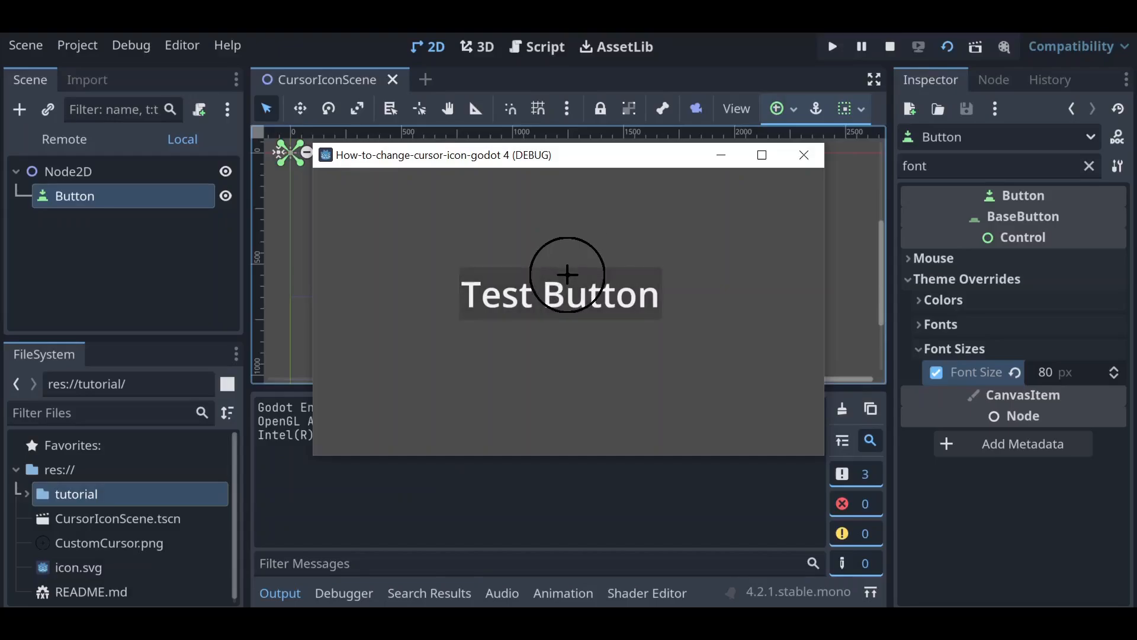
pyautogui.moveTo(476, 279)
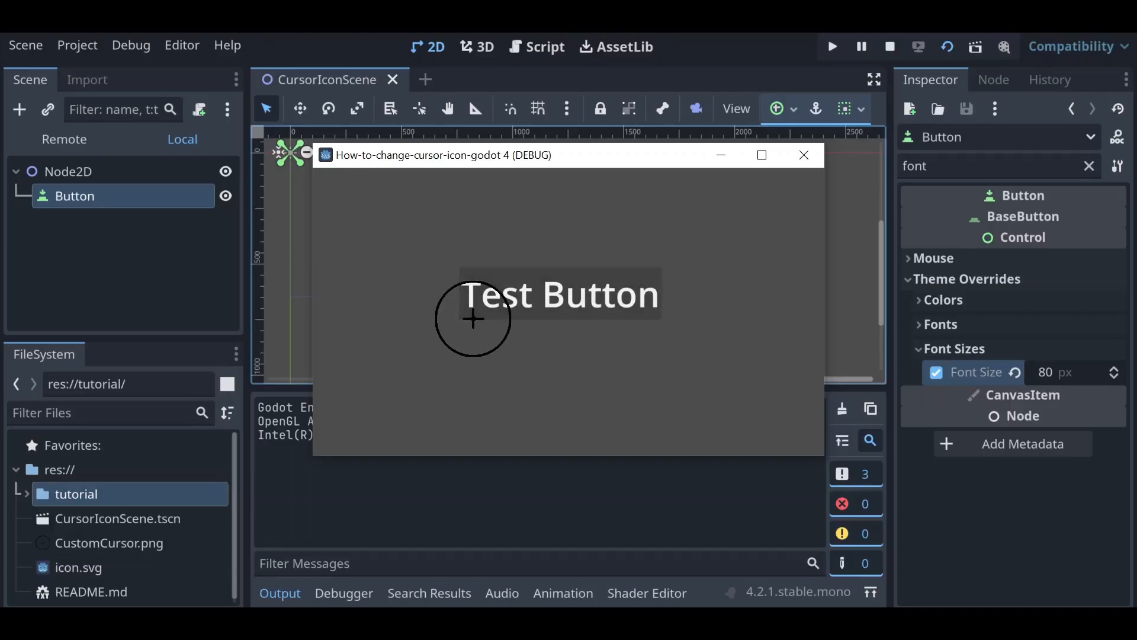
pyautogui.click(890, 46)
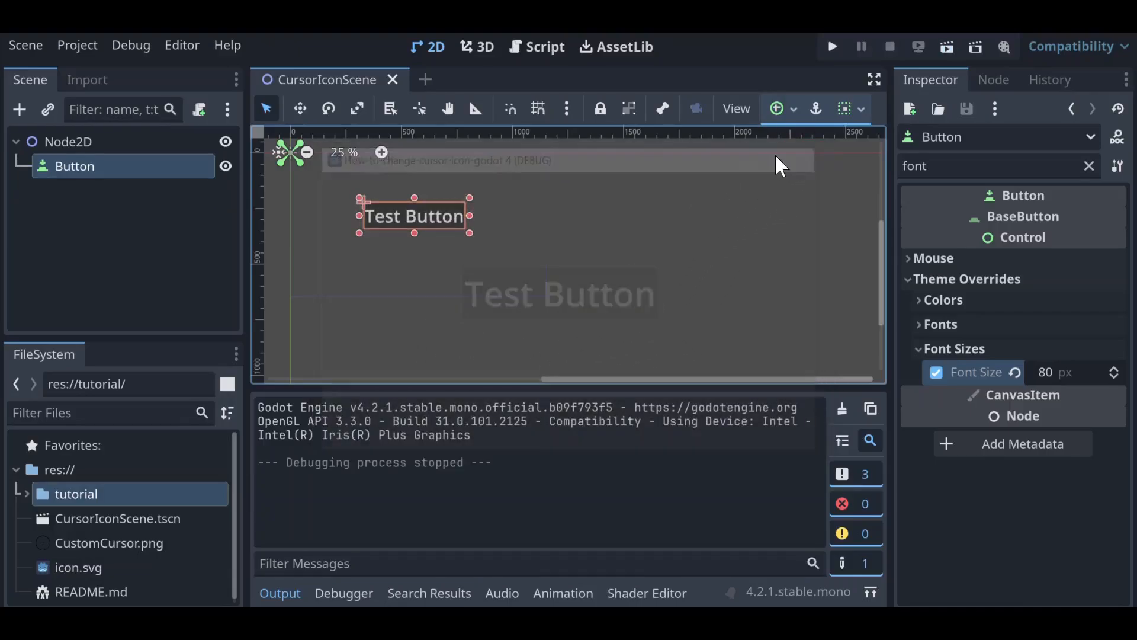
# - Clear the Custom Image in Mouse Cursor settings and test-run the scene without the crosshair
pyautogui.click(77, 45)
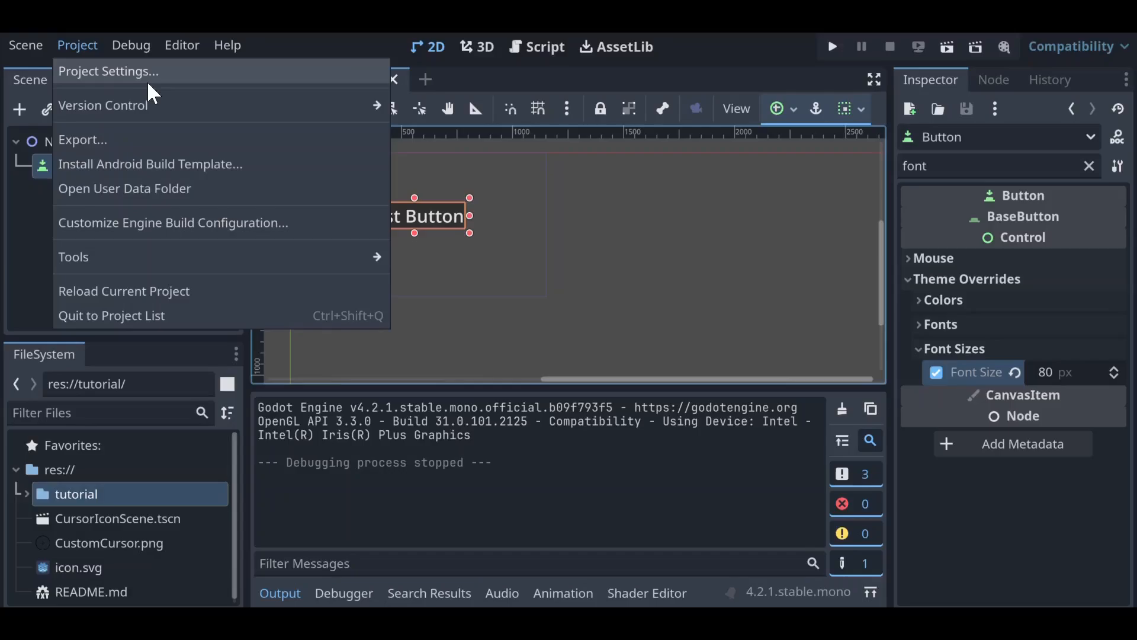
pyautogui.click(109, 71)
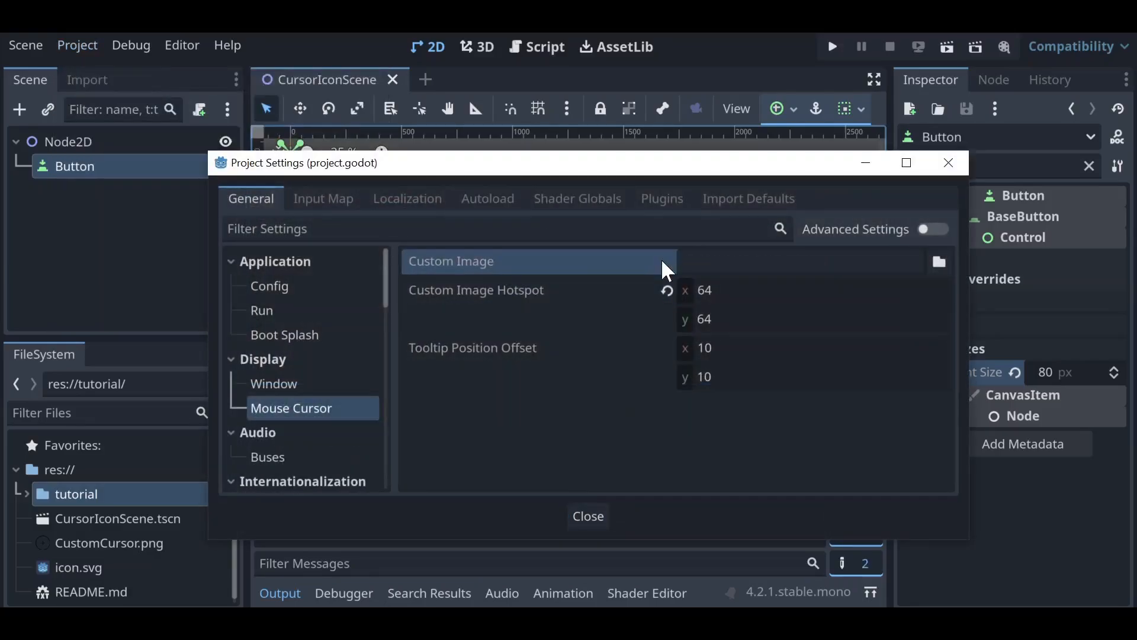
pyautogui.click(587, 516)
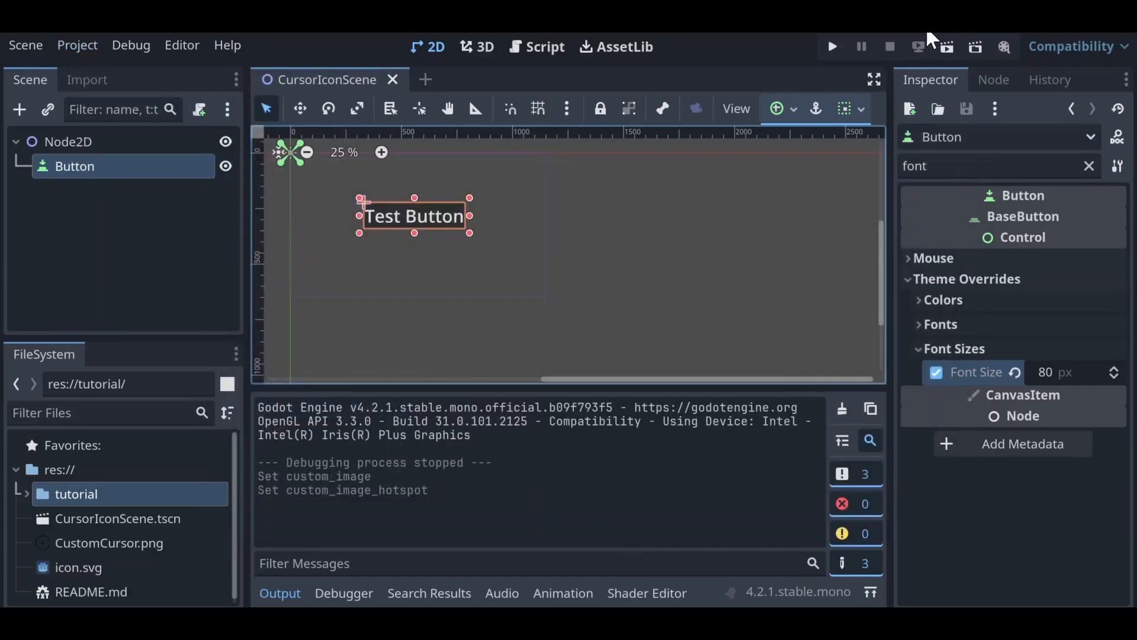
pyautogui.click(832, 47)
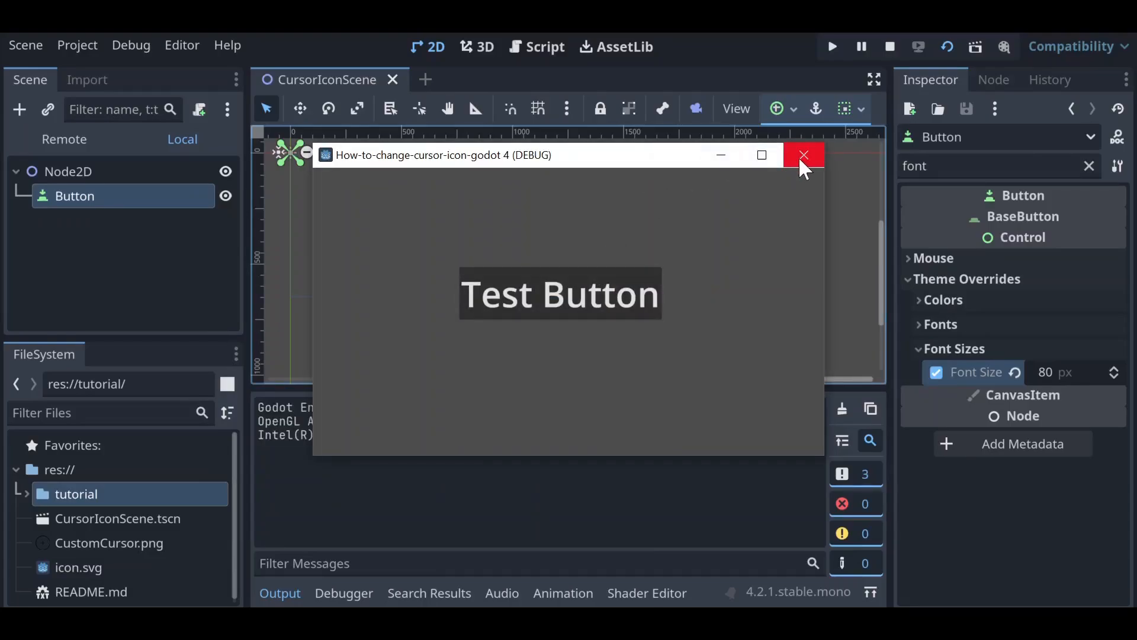
pyautogui.click(803, 154)
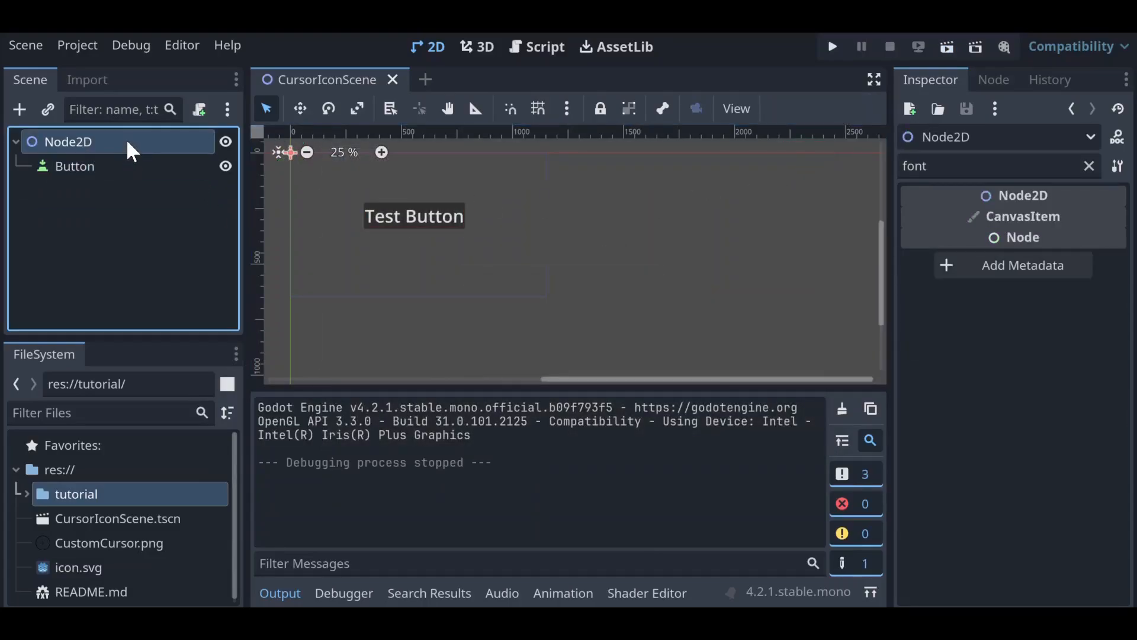
# - Attach a new default script res://CursorIconScene.gd to the Node2D root
pyautogui.click(199, 109)
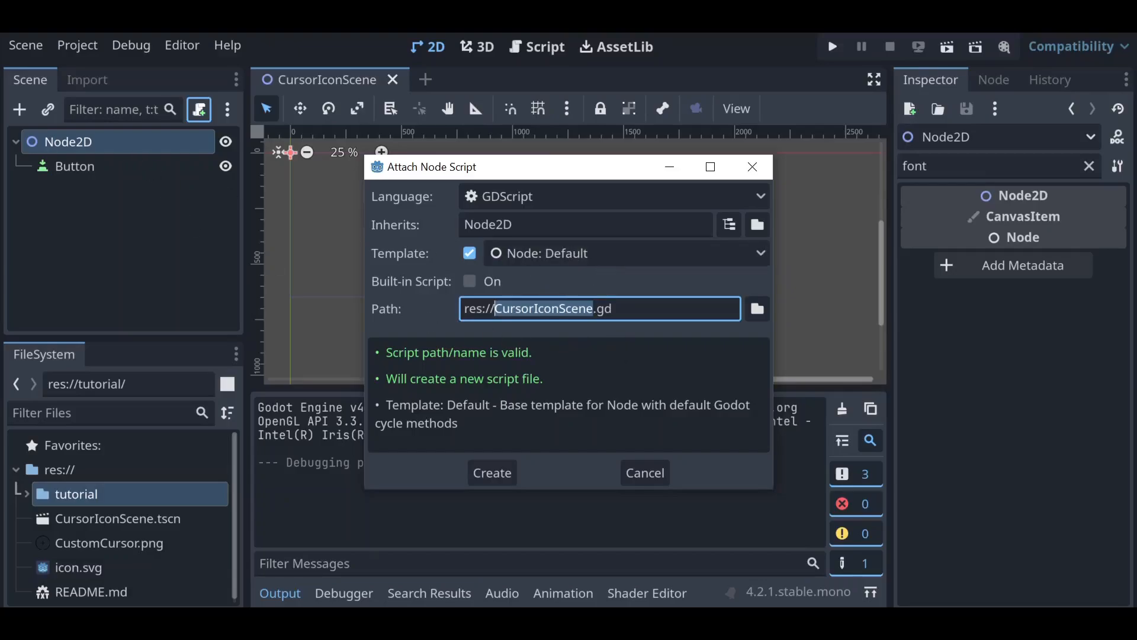
pyautogui.click(491, 473)
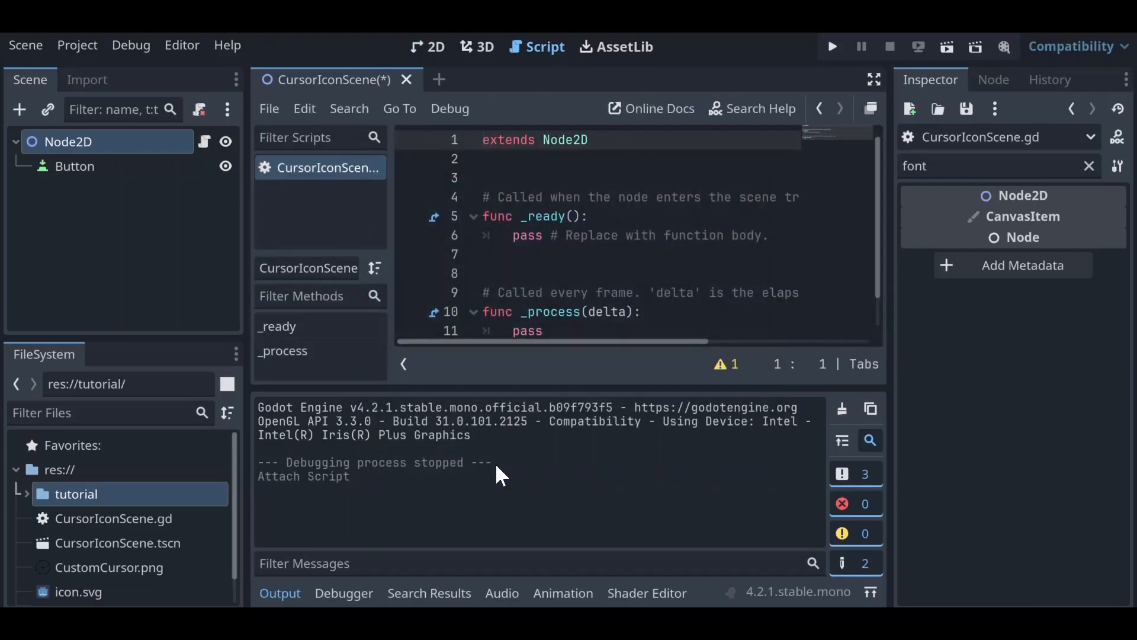
# - Delete the unused _process function and the placeholder pass line in _ready()
pyautogui.scroll(-3)
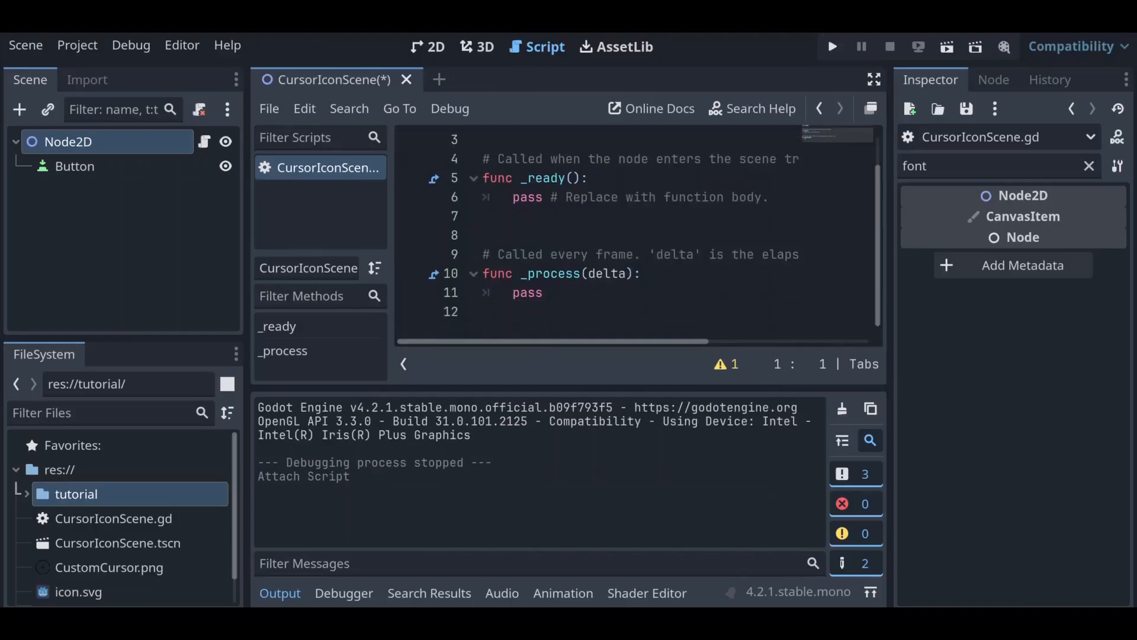
pyautogui.moveTo(484, 253); pyautogui.dragTo(542, 293)
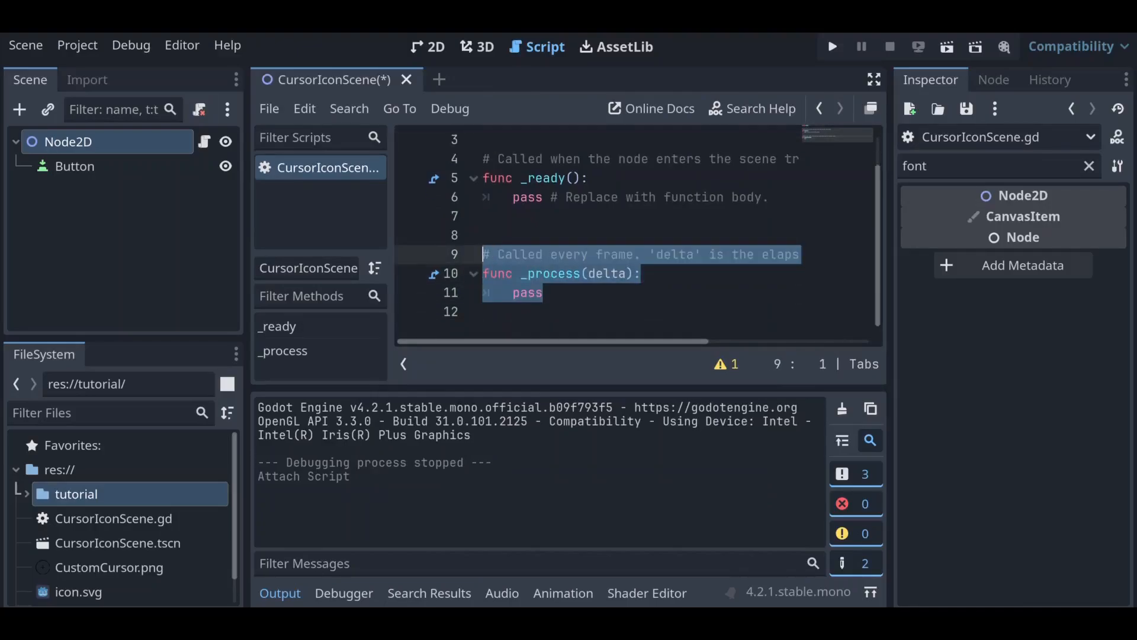
pyautogui.press('Delete')
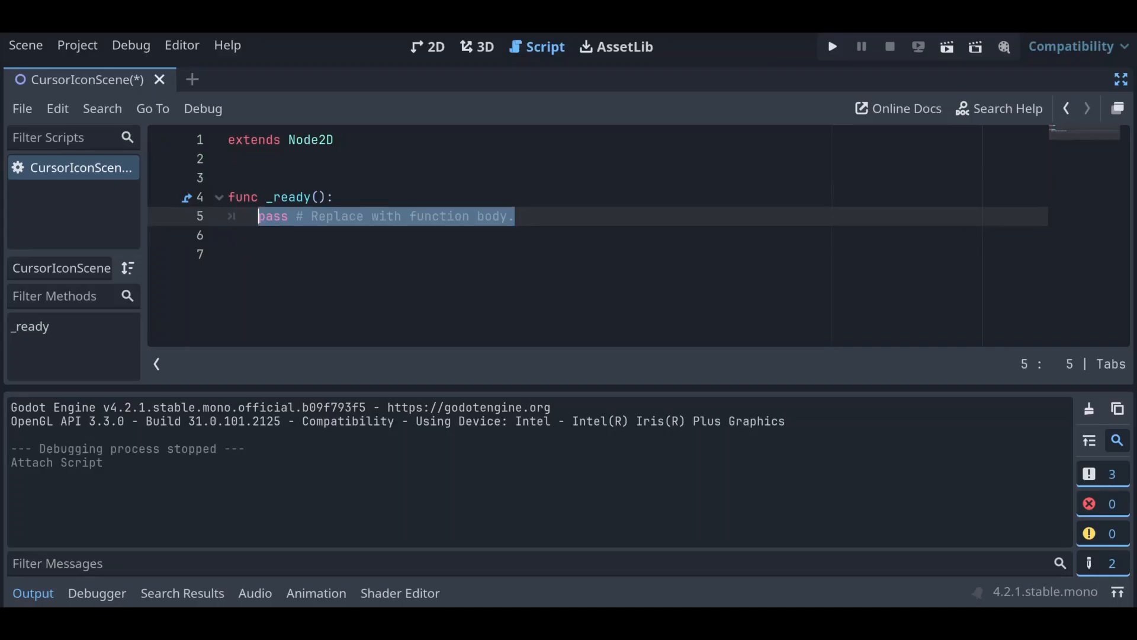
pyautogui.press('Delete')
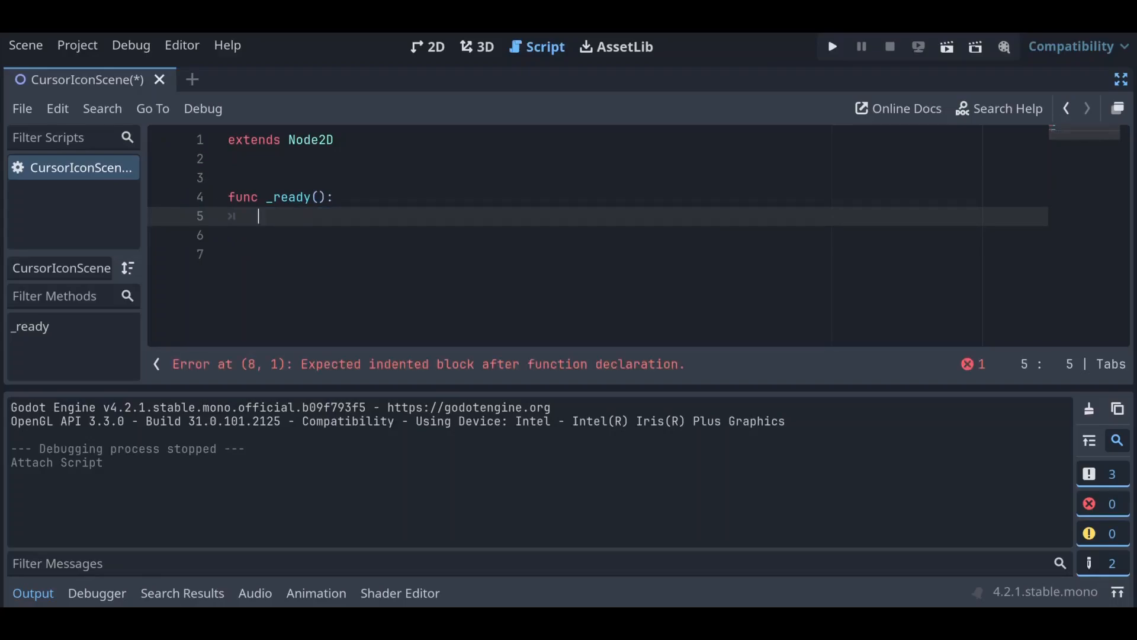
# - Write an Input.set_custom_mouse_cursor() call inside _ready()
pyautogui.write('Input.')
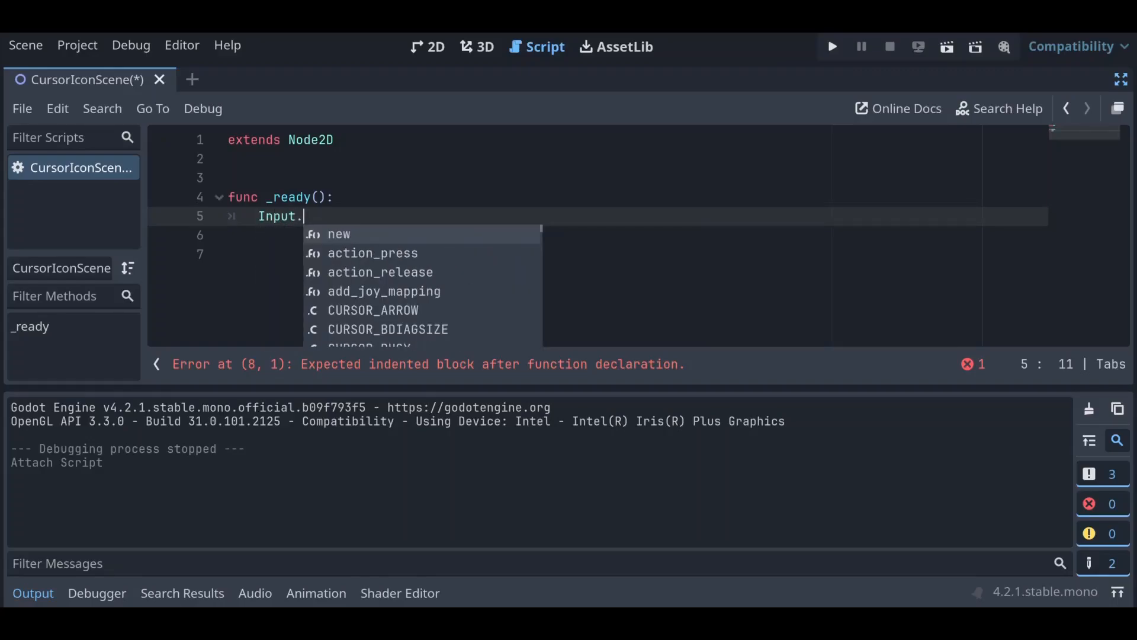
pyautogui.write('set')
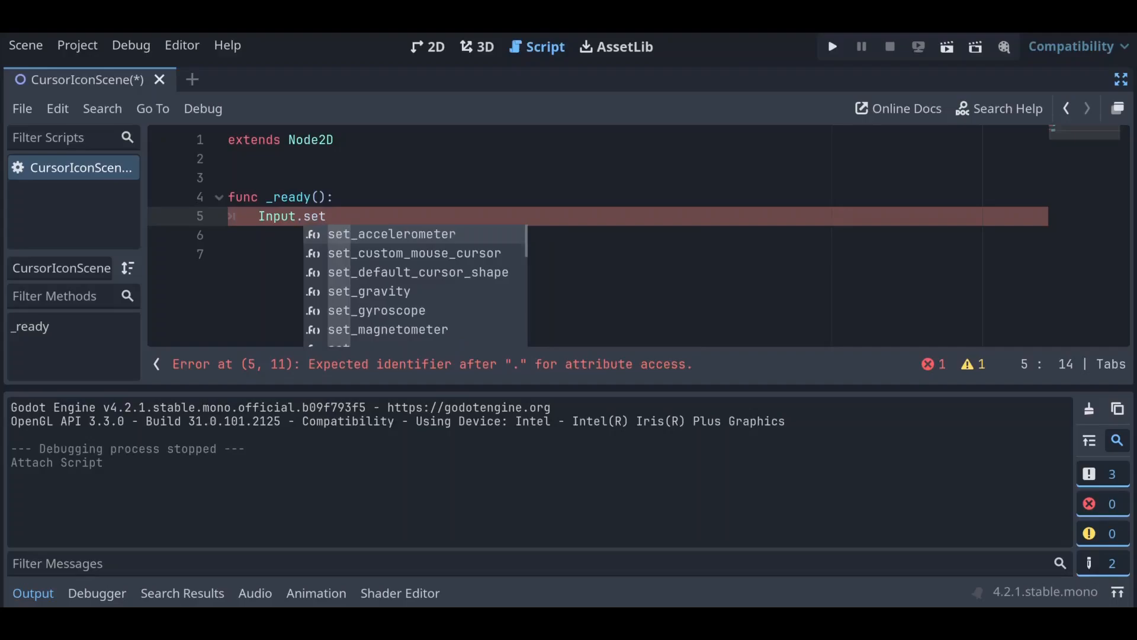
pyautogui.write('_custom')
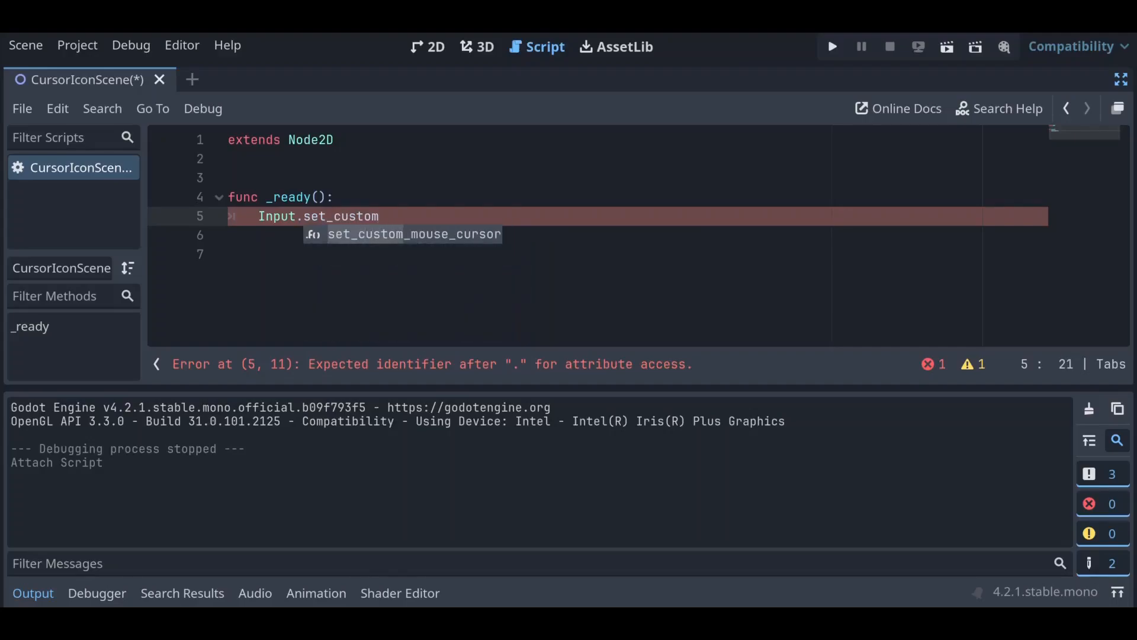
pyautogui.press('Tab')
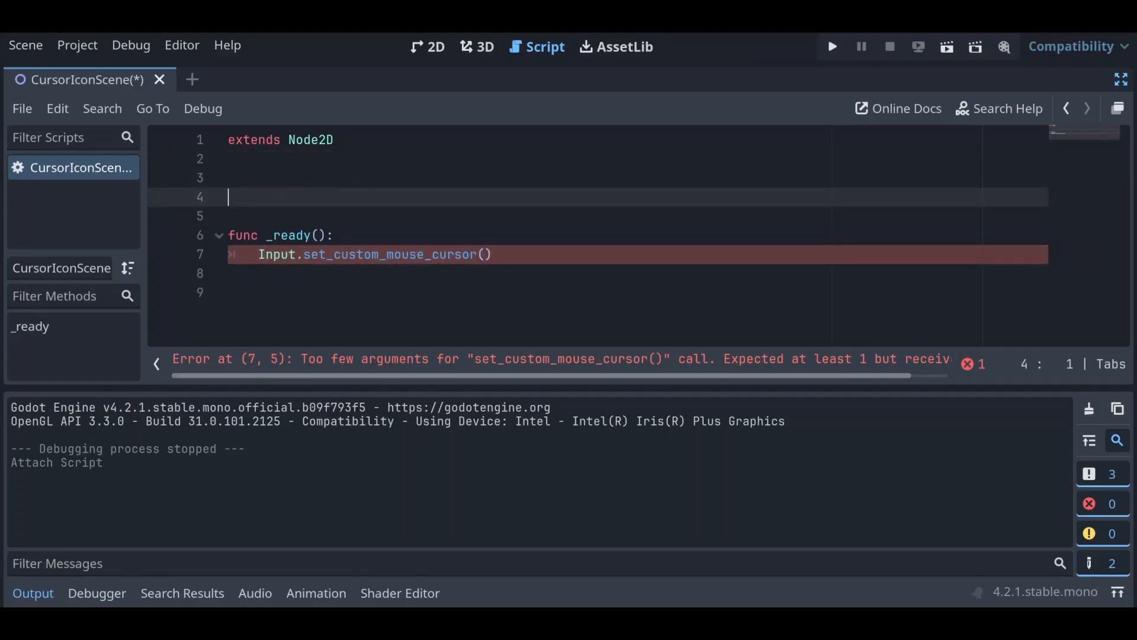
# - Declare var reticle = load("res://CustomCursor.png") and pass reticle to set_custom_mouse_cursor
pyautogui.write('var reticle =')
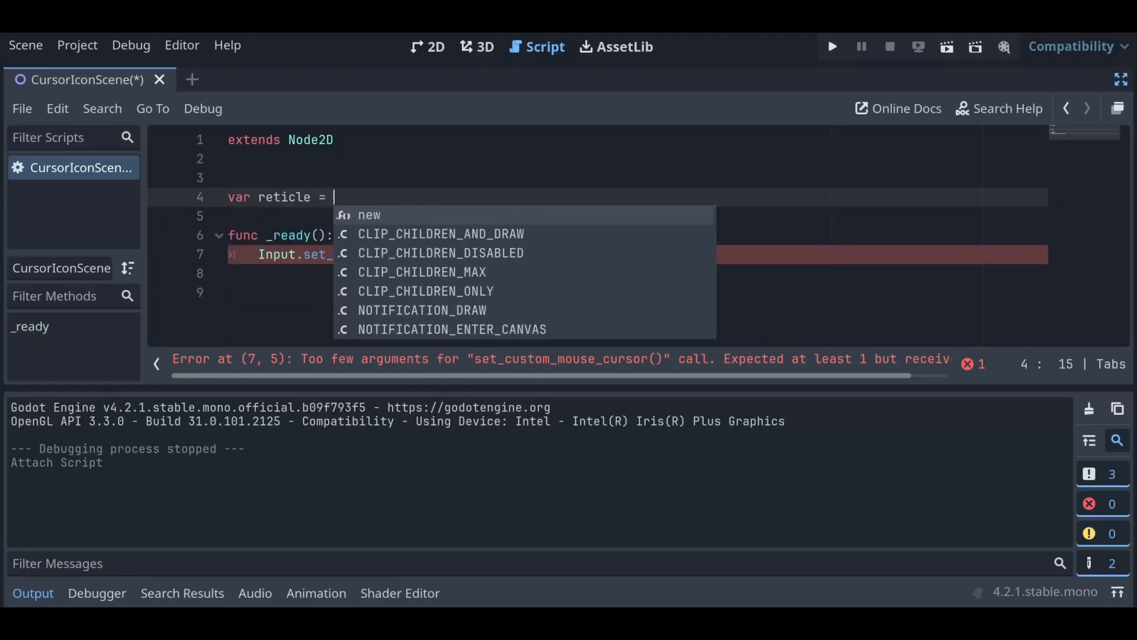
pyautogui.write('load("')
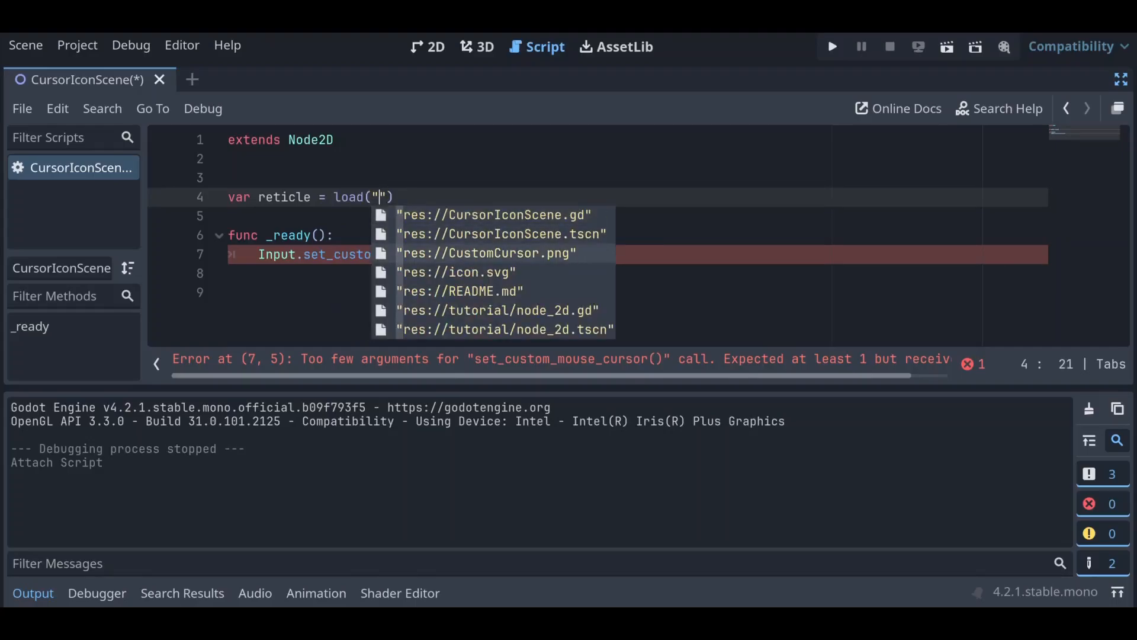
pyautogui.click(487, 253)
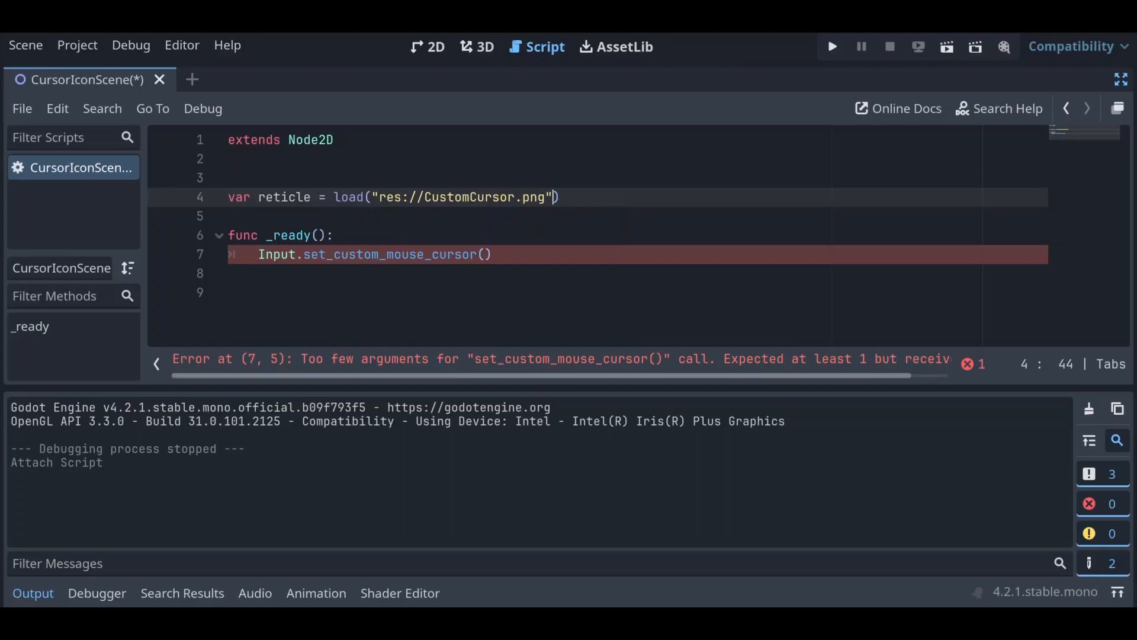
pyautogui.click(483, 253)
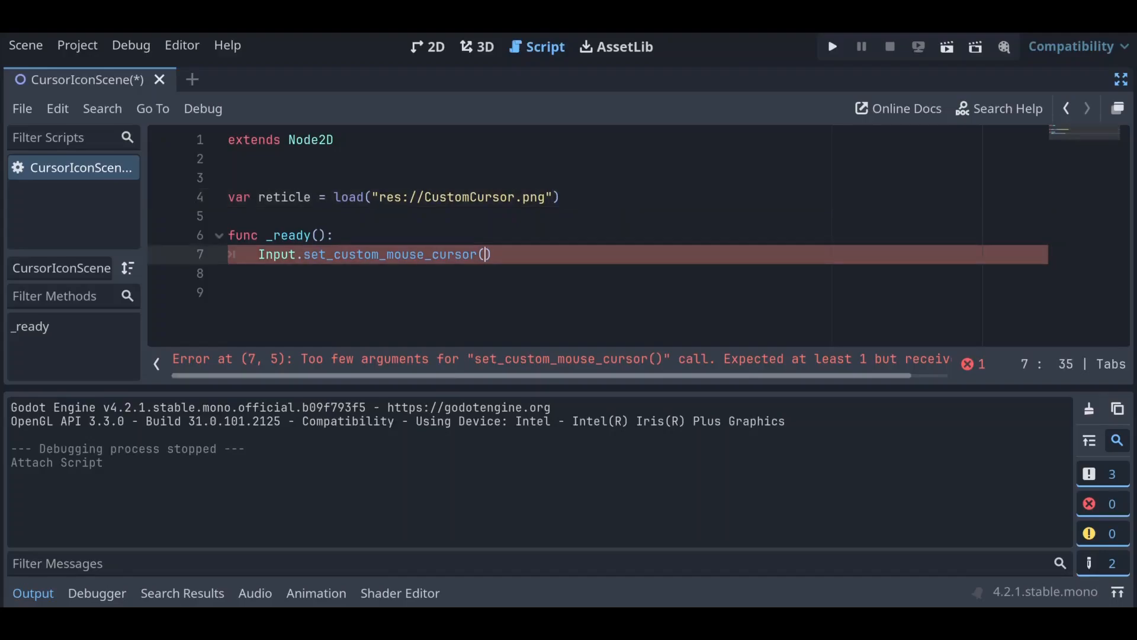
pyautogui.write('reticle,')
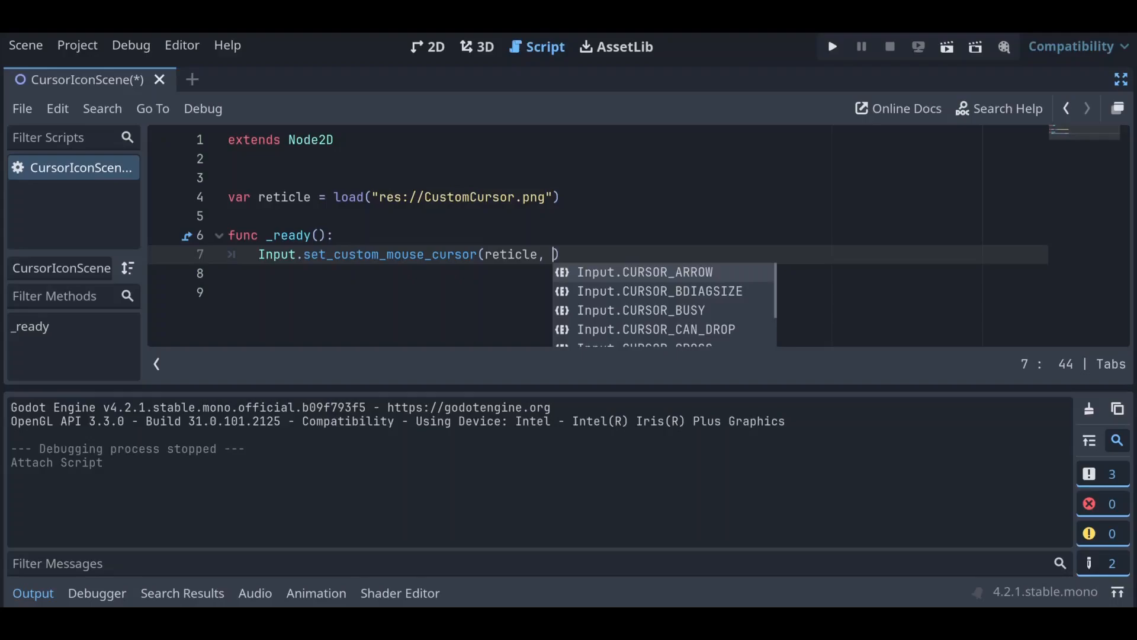
# - Complete the call as set_custom_mouse_cursor(reticle, 0, Vector2(64, 64))
pyautogui.write('0')
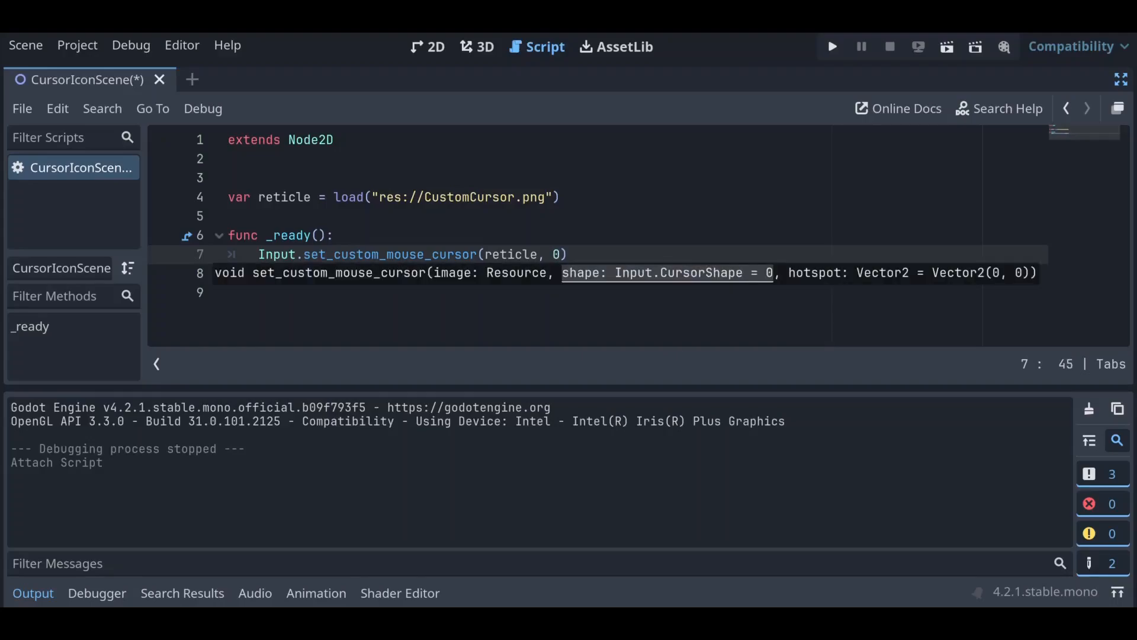
pyautogui.write(',')
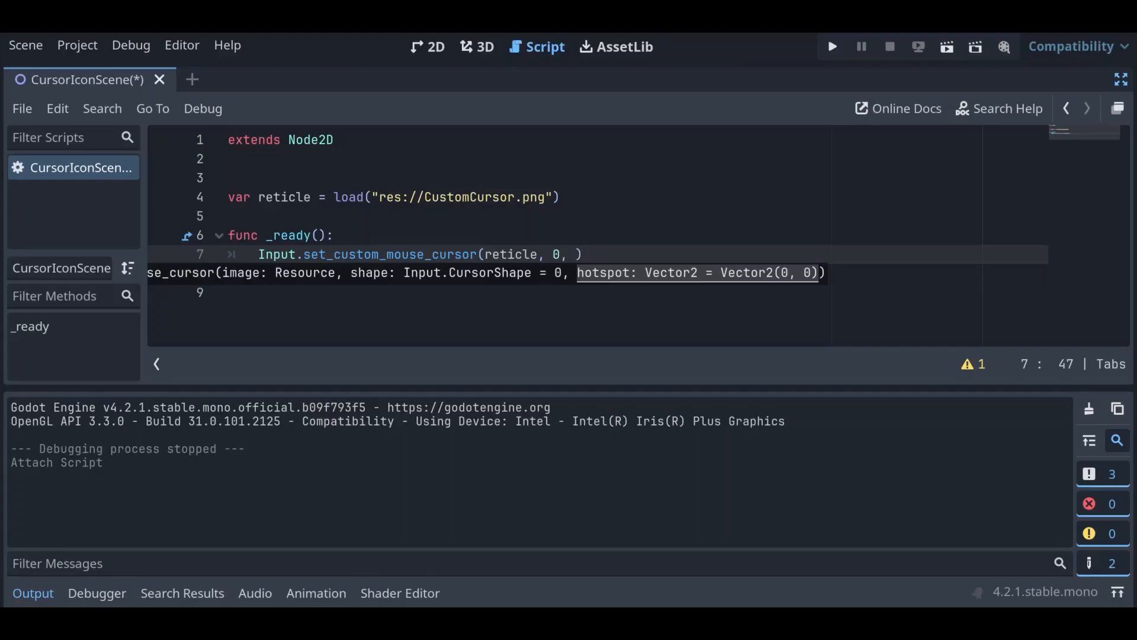
pyautogui.write('Ve')
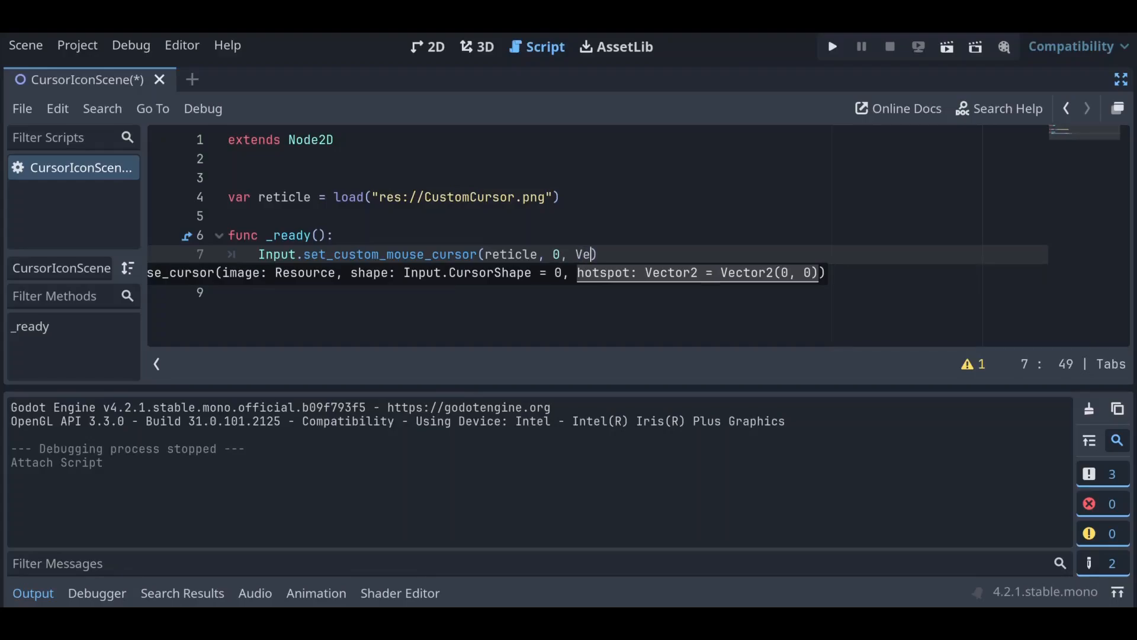
pyautogui.write('ctor2')
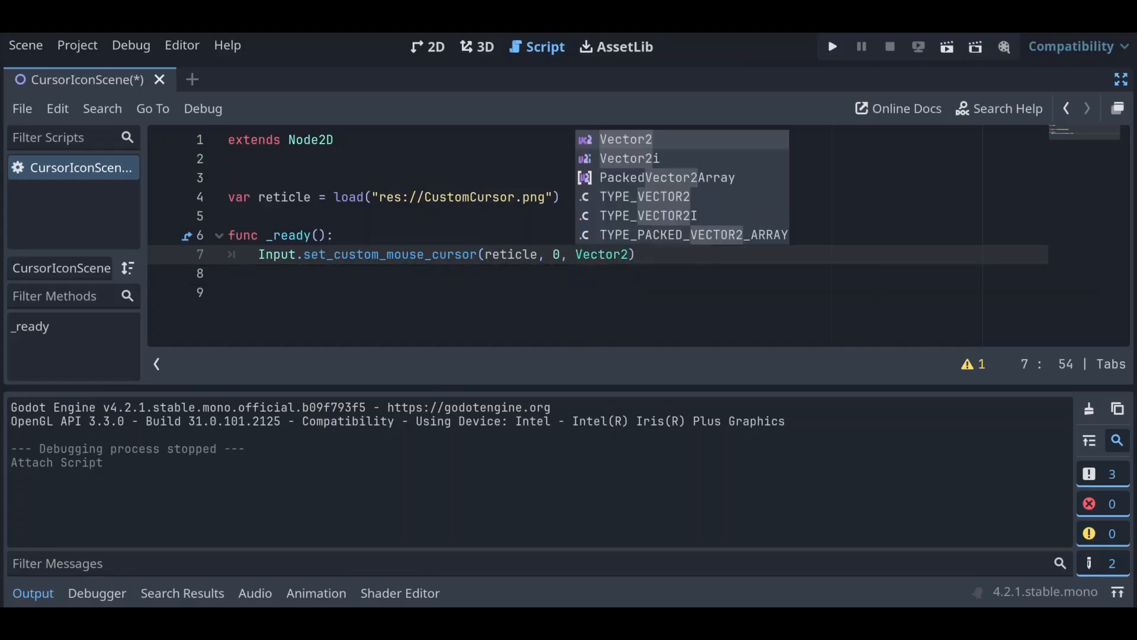
pyautogui.write('(64')
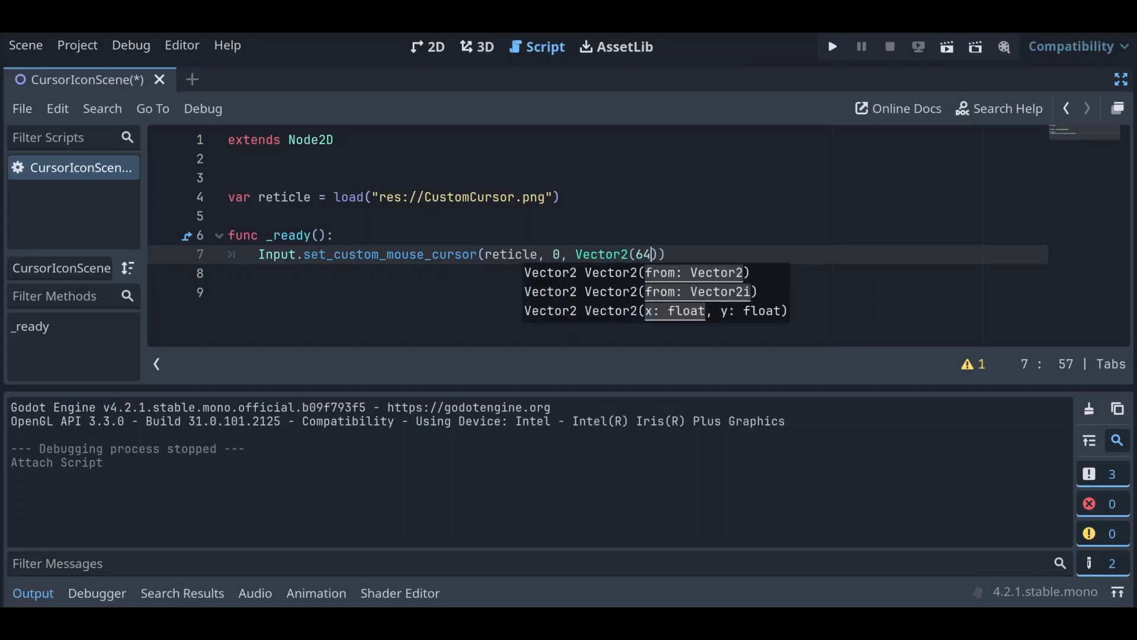
pyautogui.write(', 64')
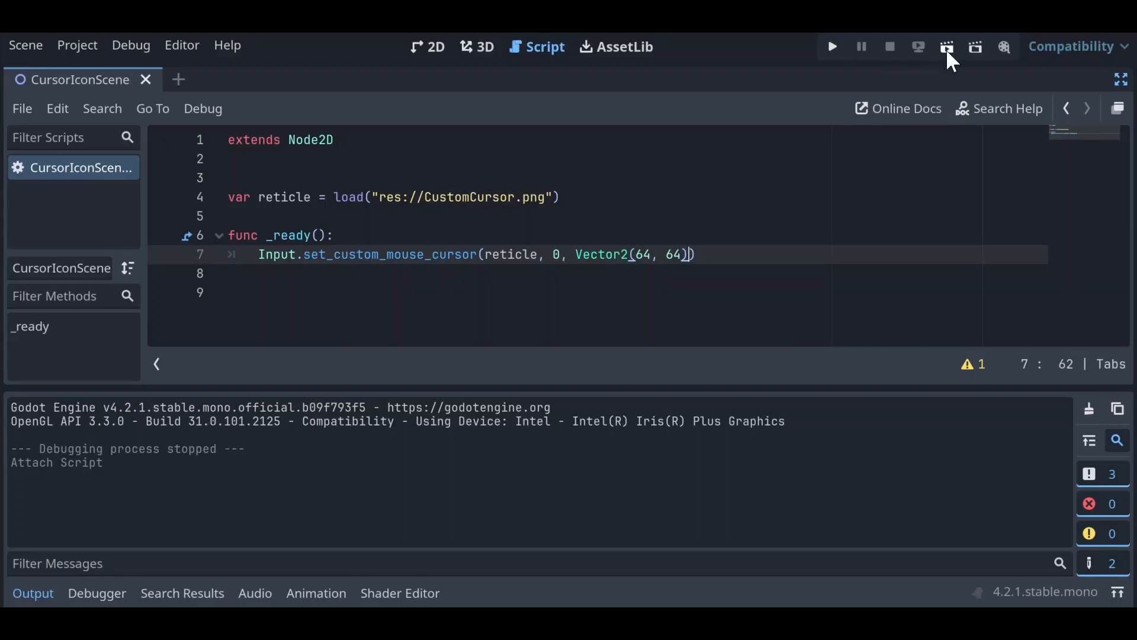
pyautogui.click(832, 46)
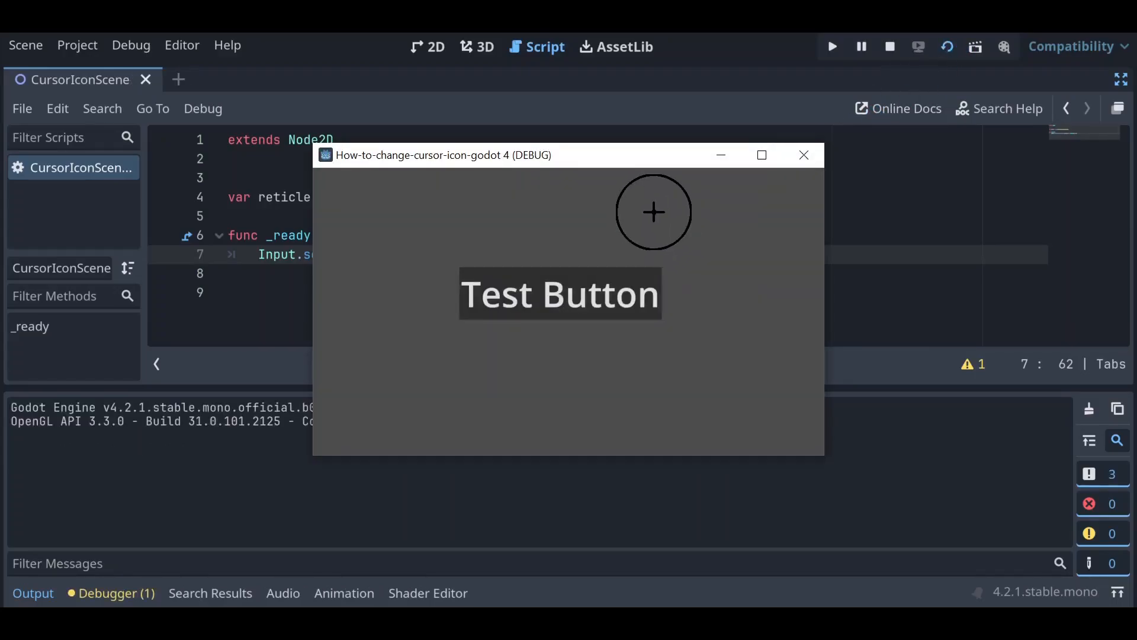
pyautogui.moveTo(663, 284)
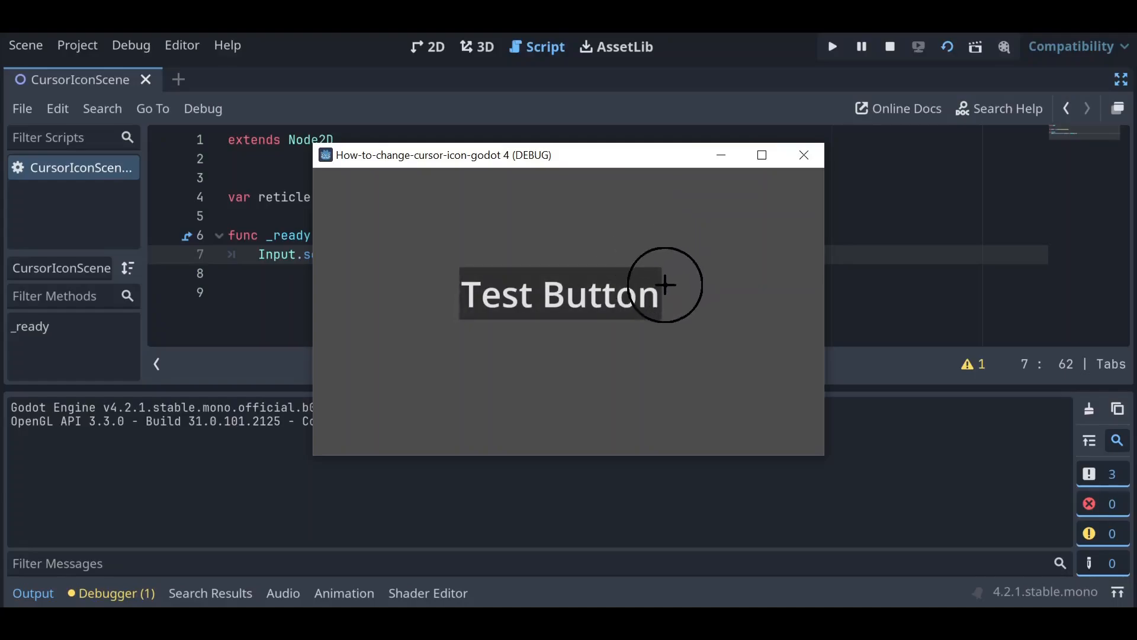
pyautogui.moveTo(474, 308)
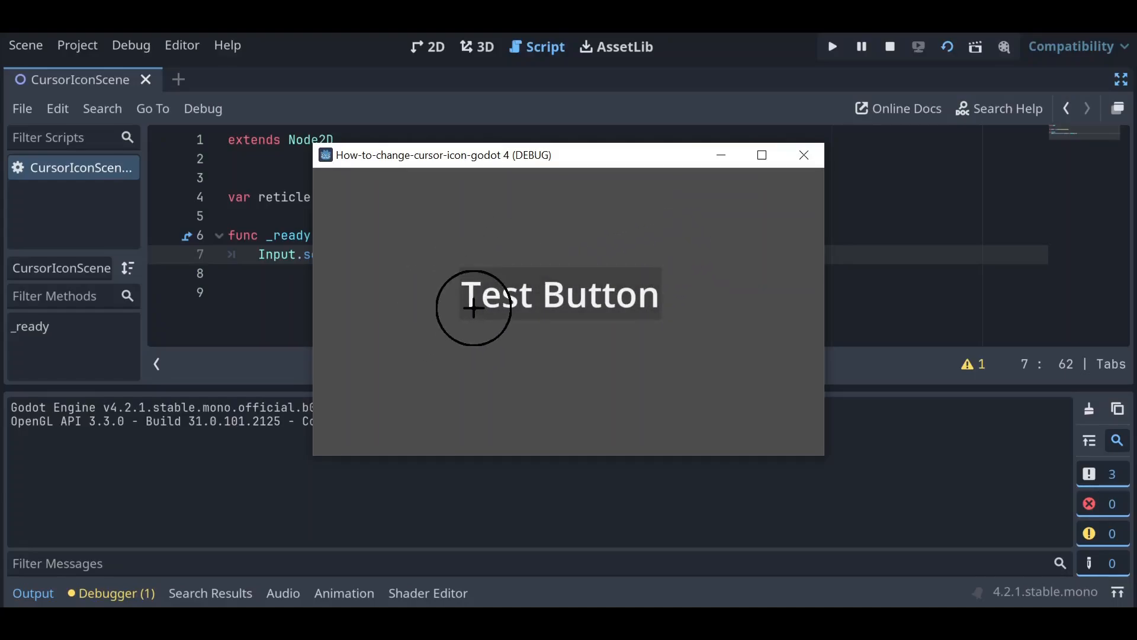
pyautogui.moveTo(805, 173)
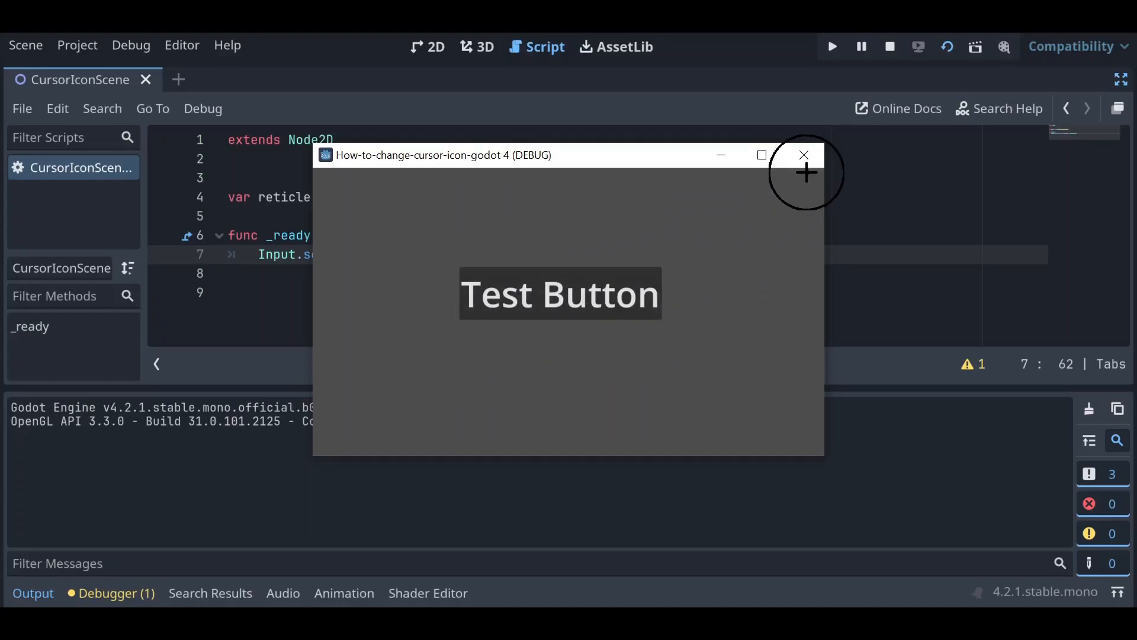
pyautogui.click(804, 155)
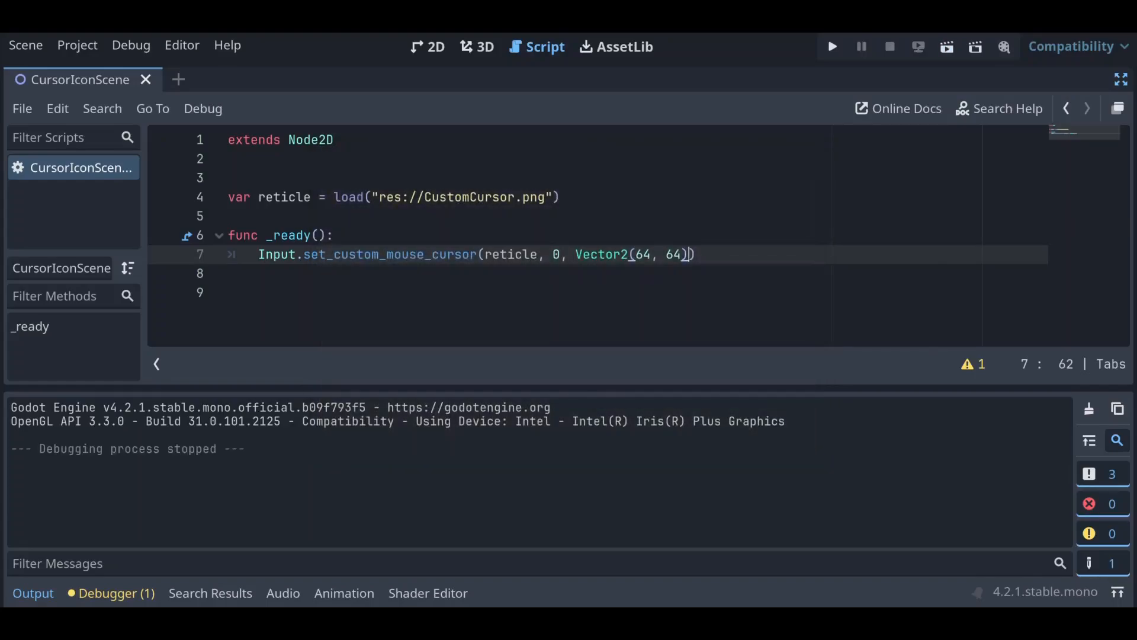